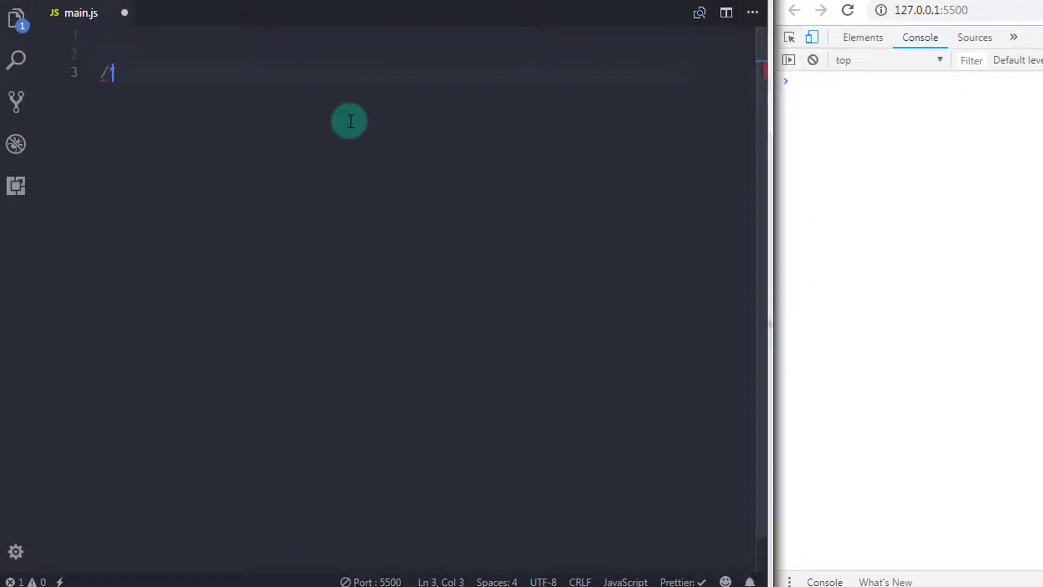
# - Add a /** Jump Statements */ heading block comment
pyautogui.write('/* */')
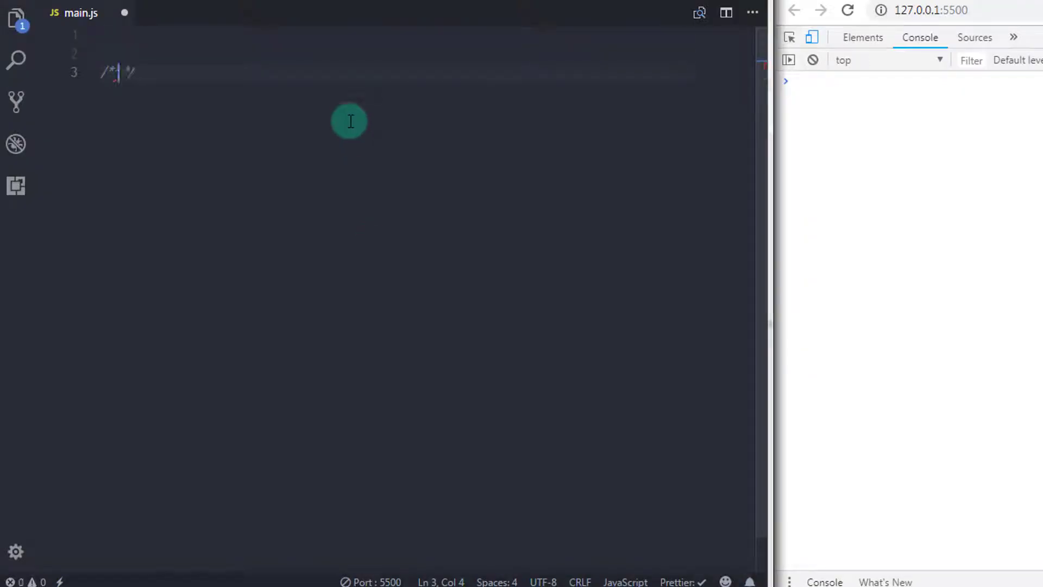
pyautogui.write('*')
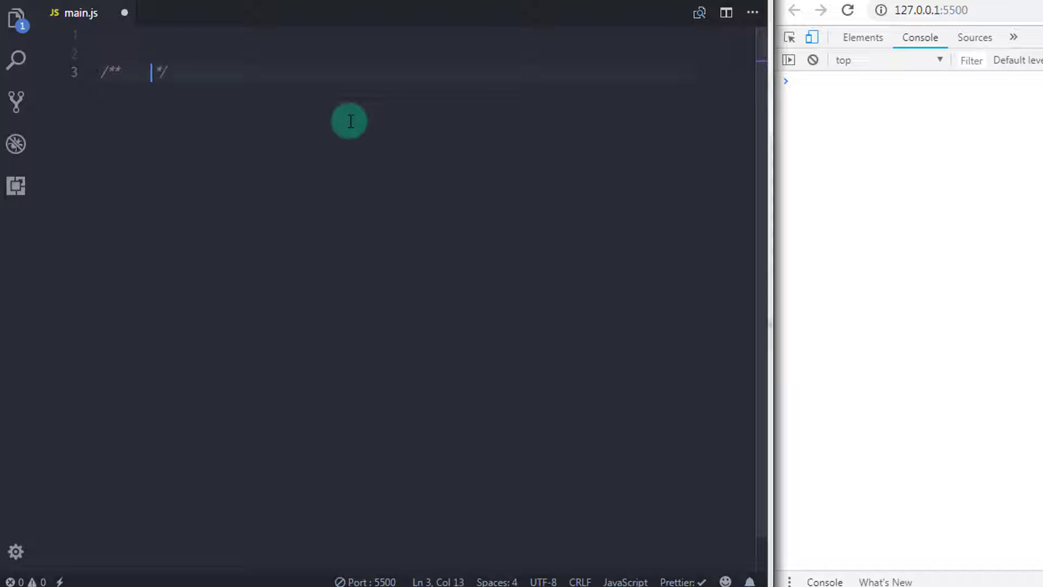
pyautogui.write('Jump Star')
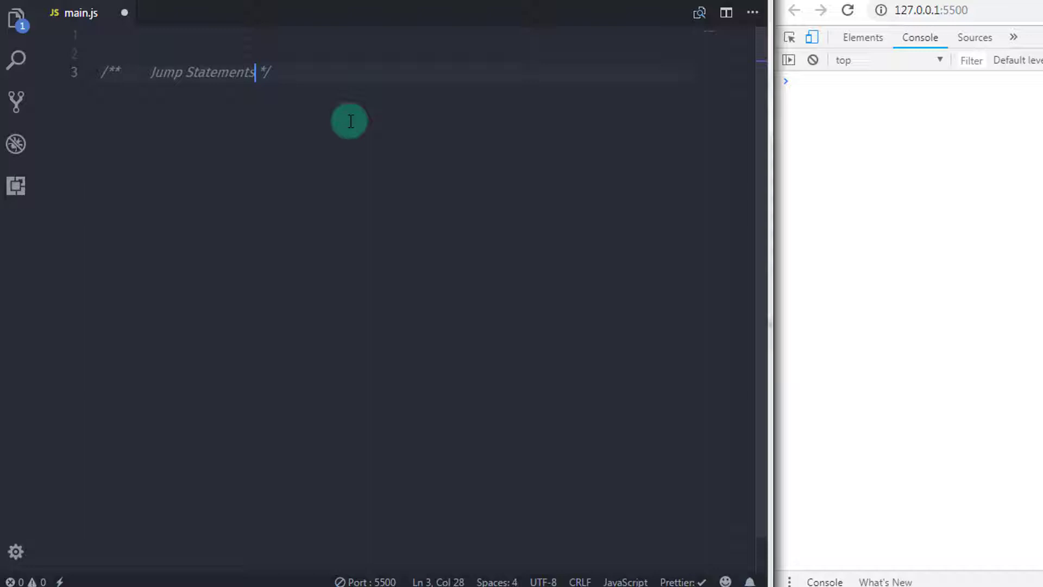
pyautogui.press('Enter')
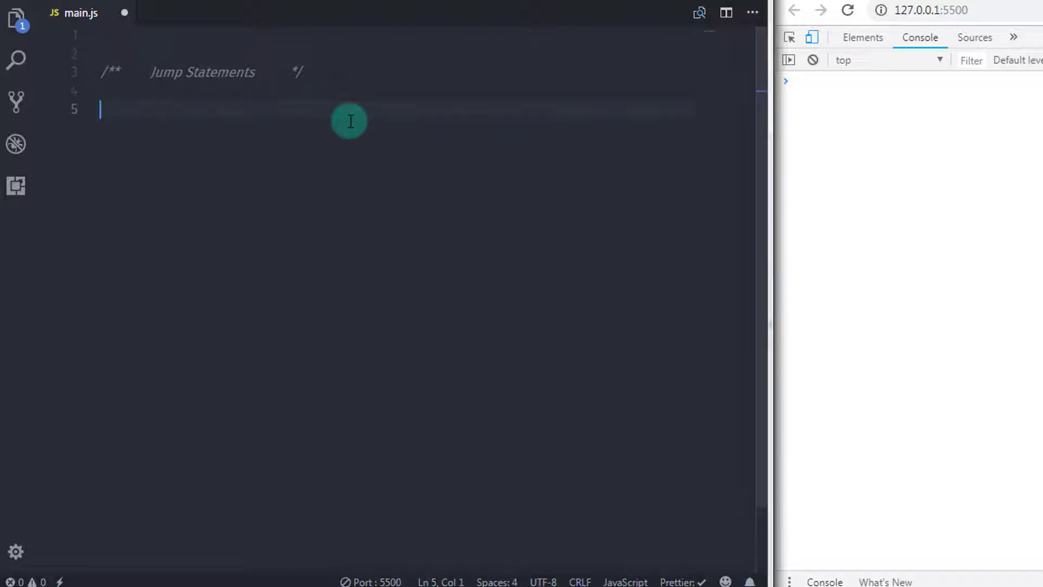
# - Add a // comment saying jump statements move execution to a new location
pyautogui.write('// jump sta')
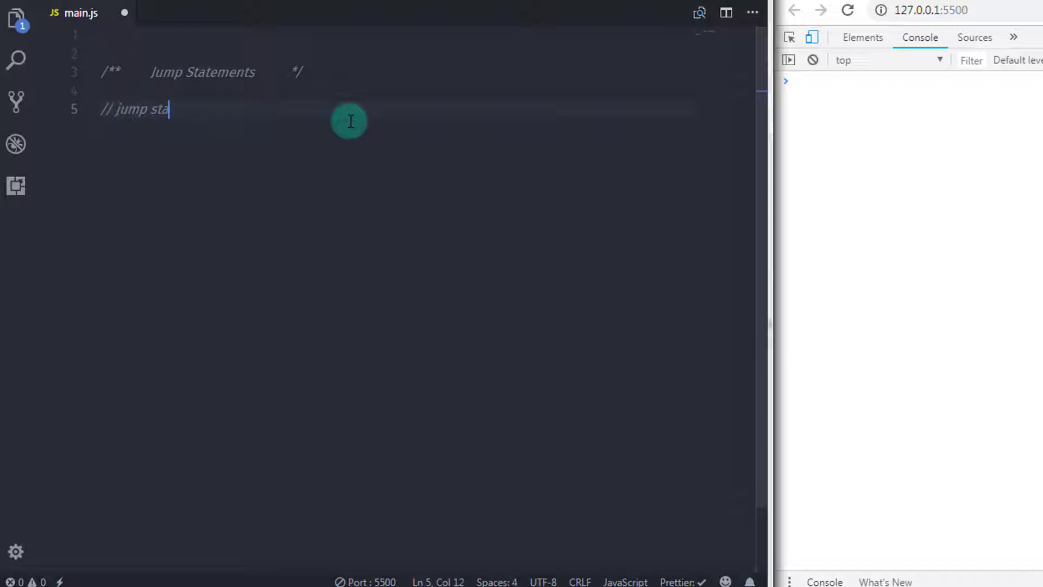
pyautogui.write('tements:')
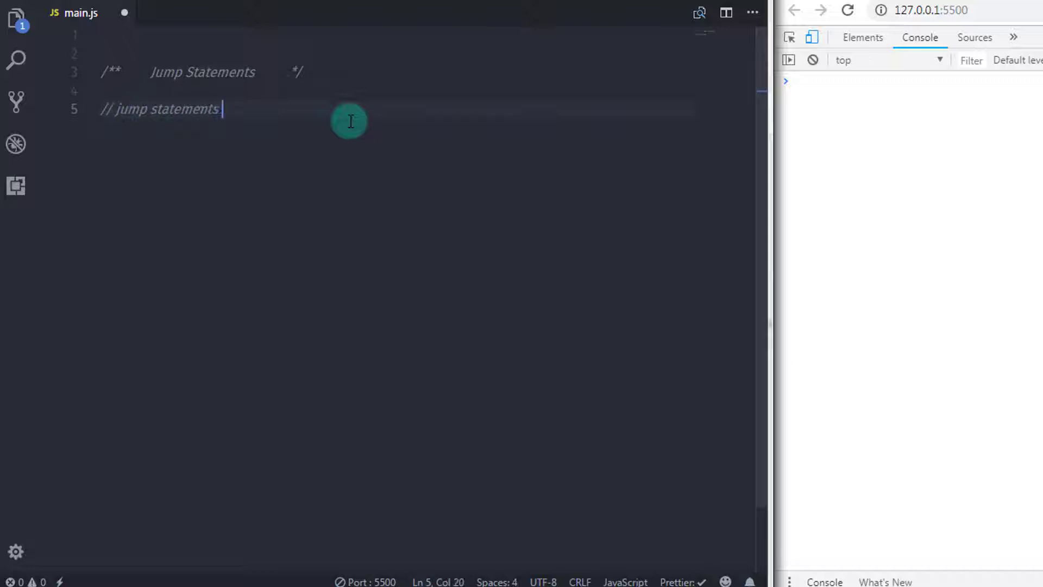
pyautogui.write('are used to')
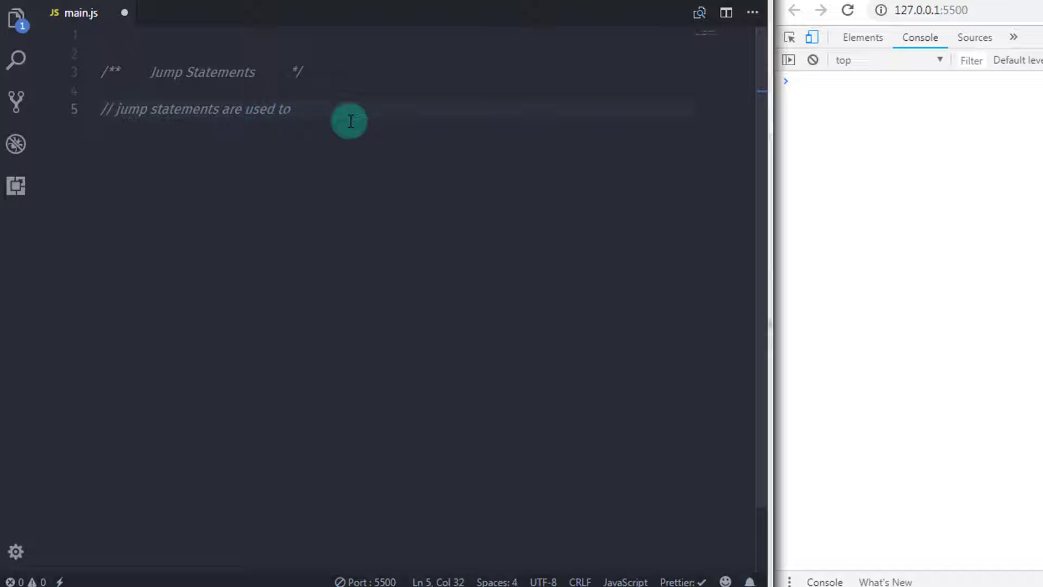
pyautogui.write('ju')
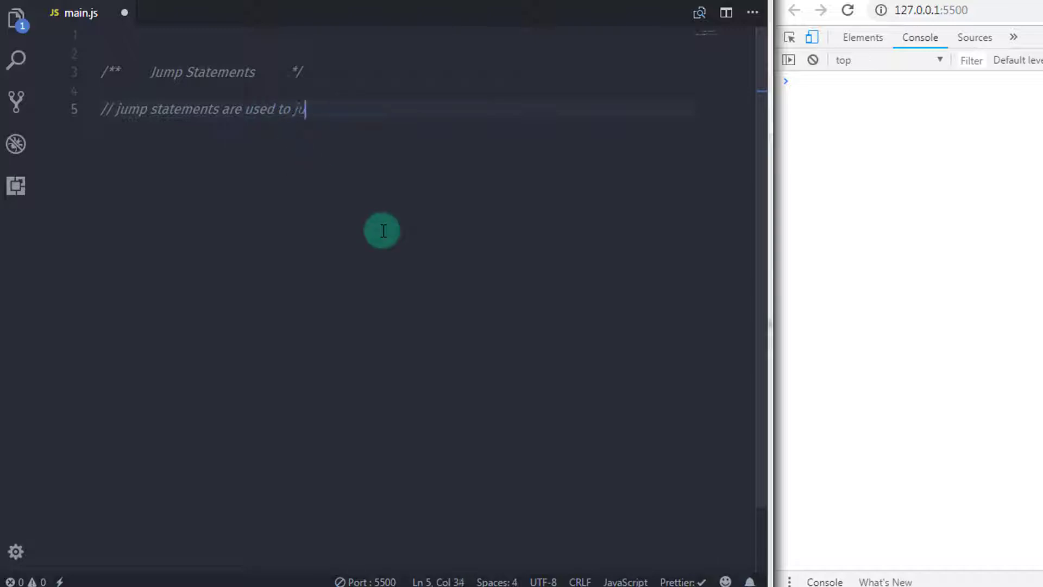
pyautogui.write('mp the e')
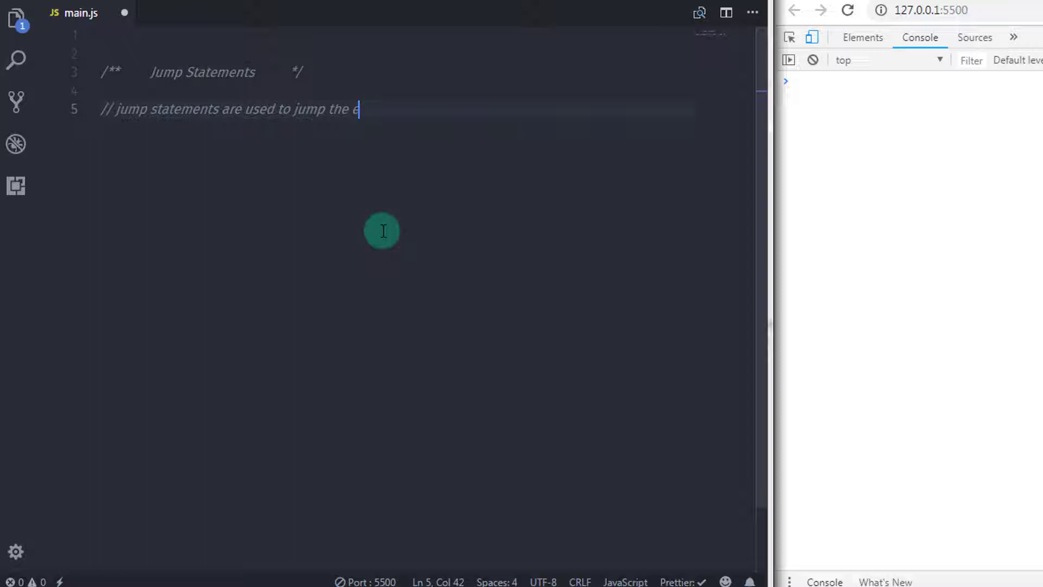
pyautogui.write('xecution to the new location.')
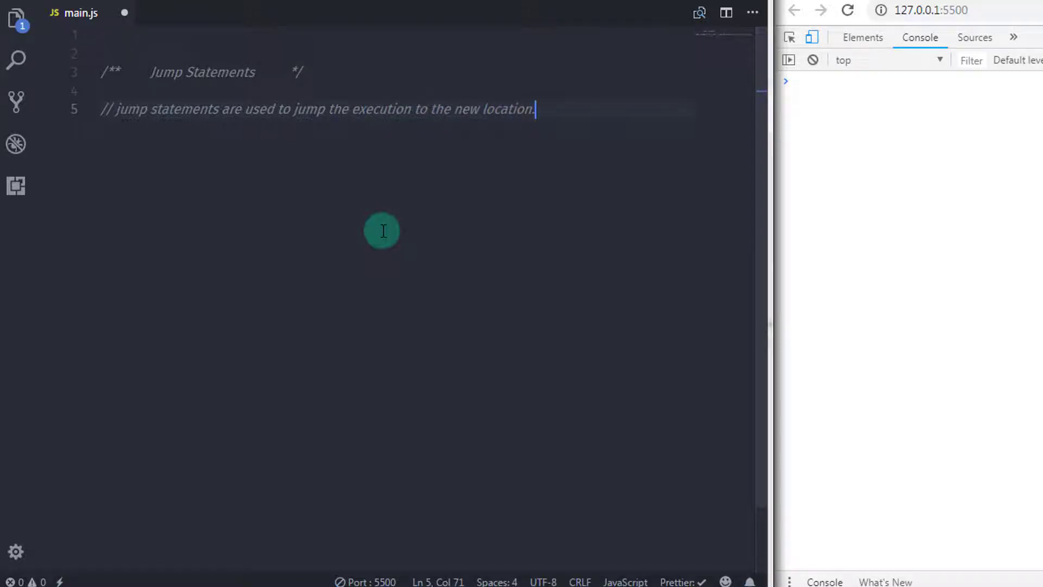
pyautogui.press('Enter')
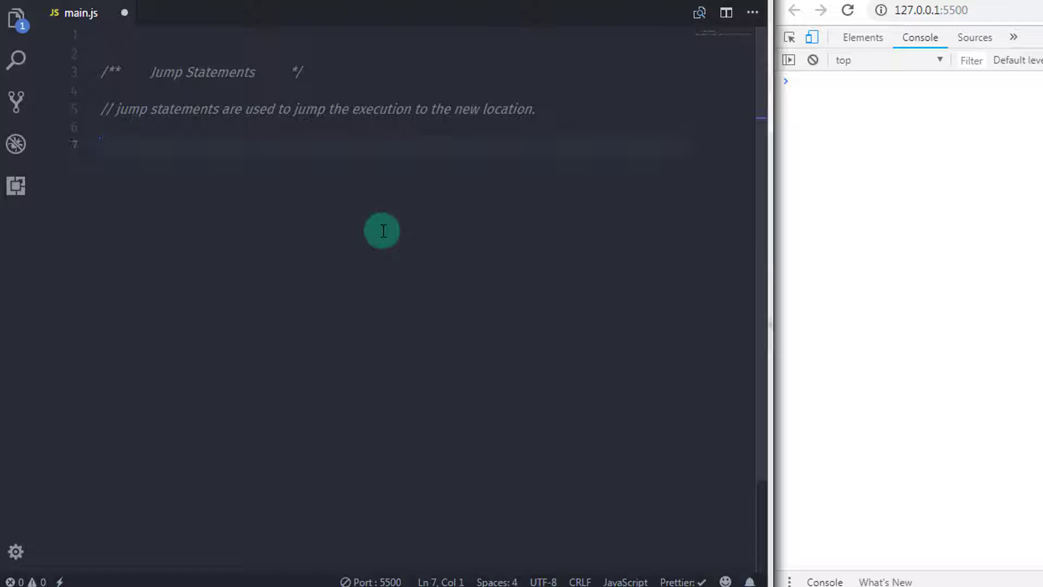
# - Add a Break heading, a // Syntax comment and a commented break; line
pyautogui.write('/**   B*/')
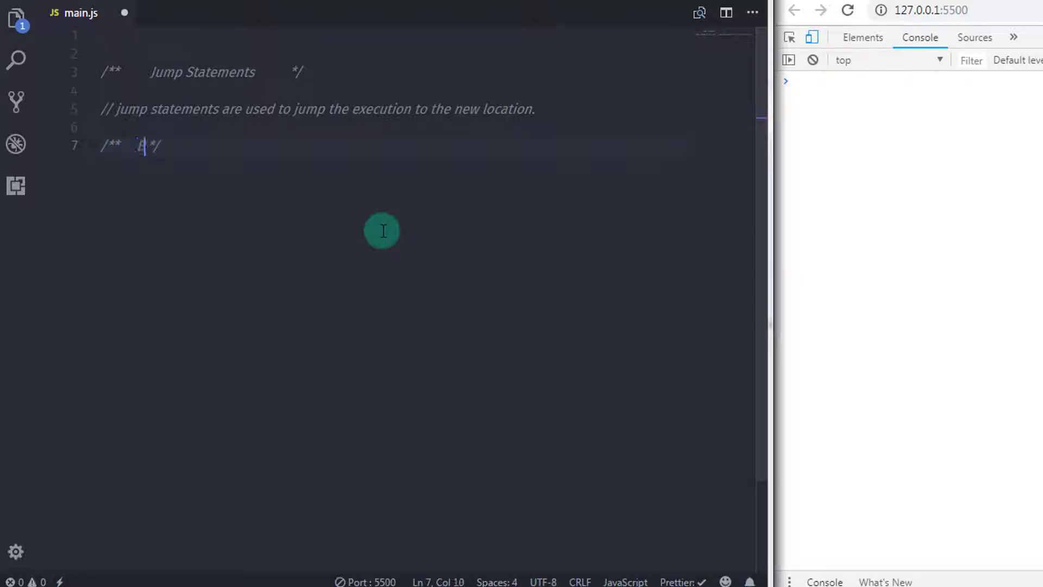
pyautogui.write('Break')
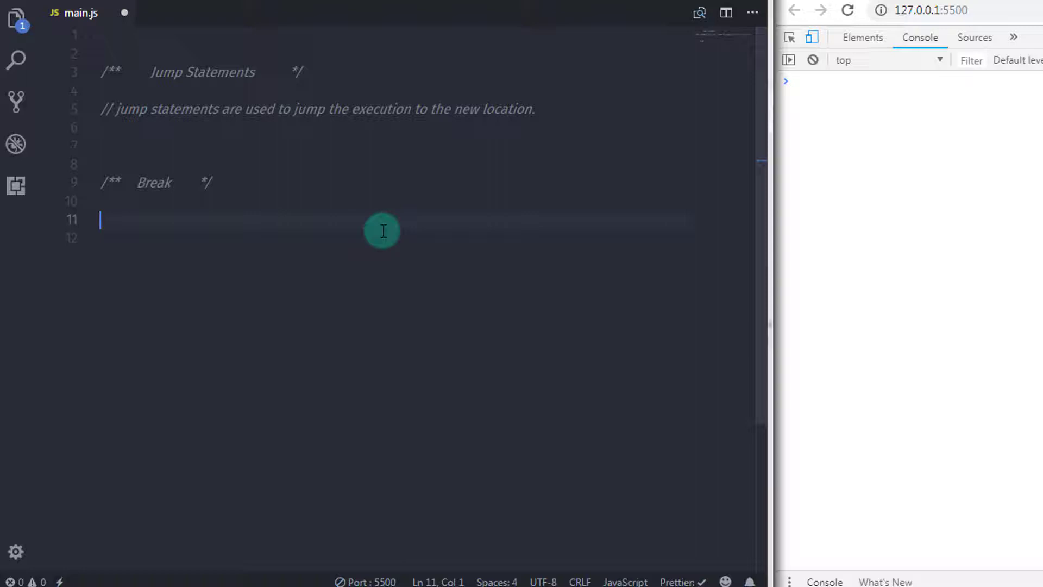
pyautogui.write('// St')
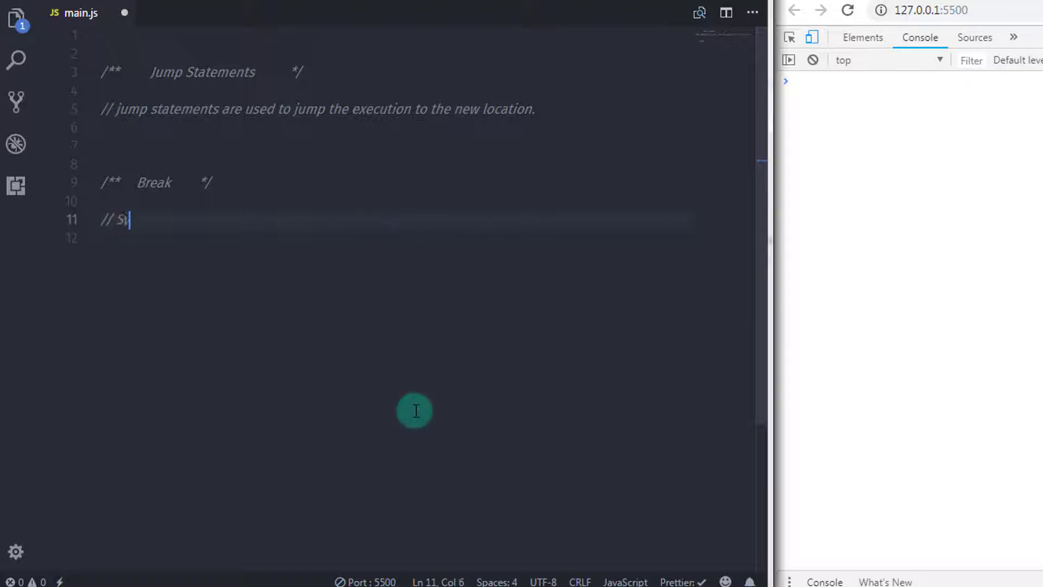
pyautogui.write('ntax')
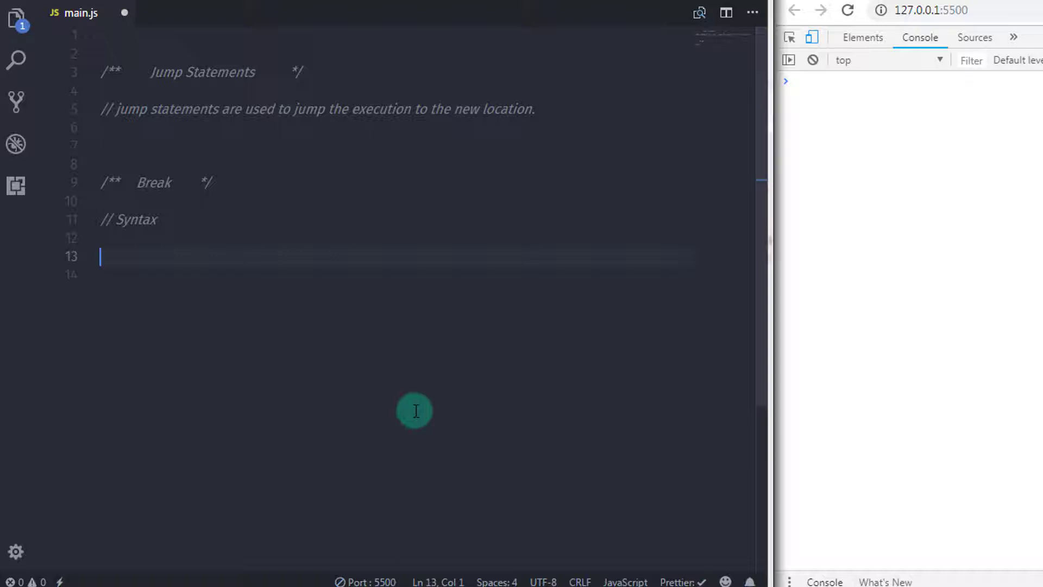
pyautogui.write('break;')
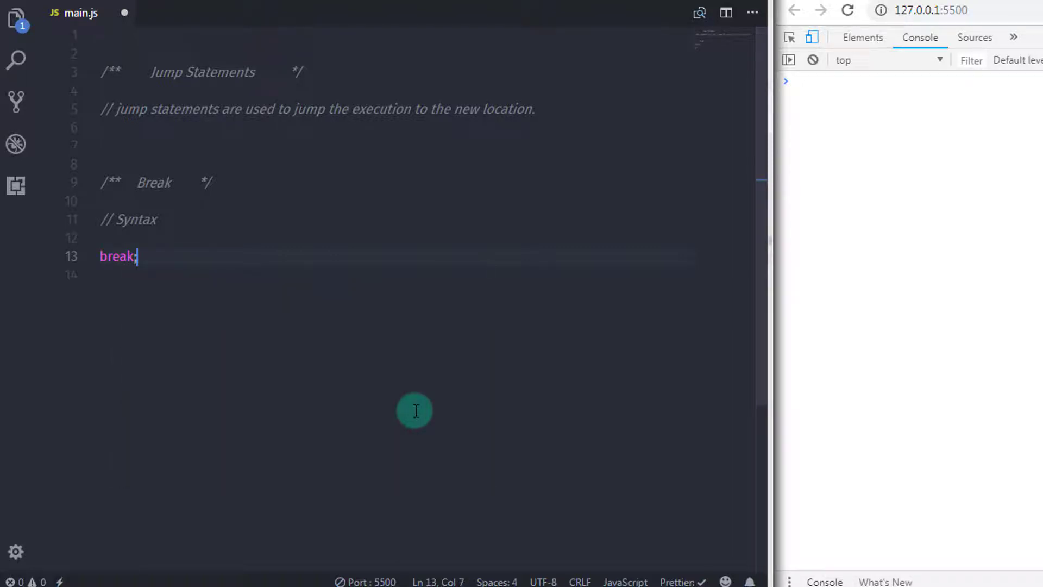
pyautogui.press('enter')
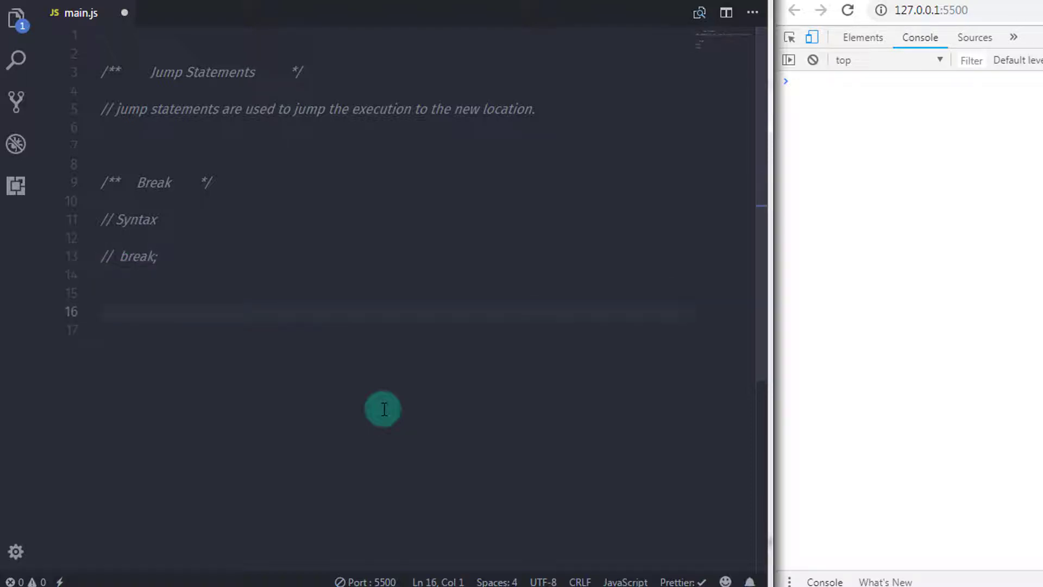
# - Add a // For example, comment line
pyautogui.write('//')
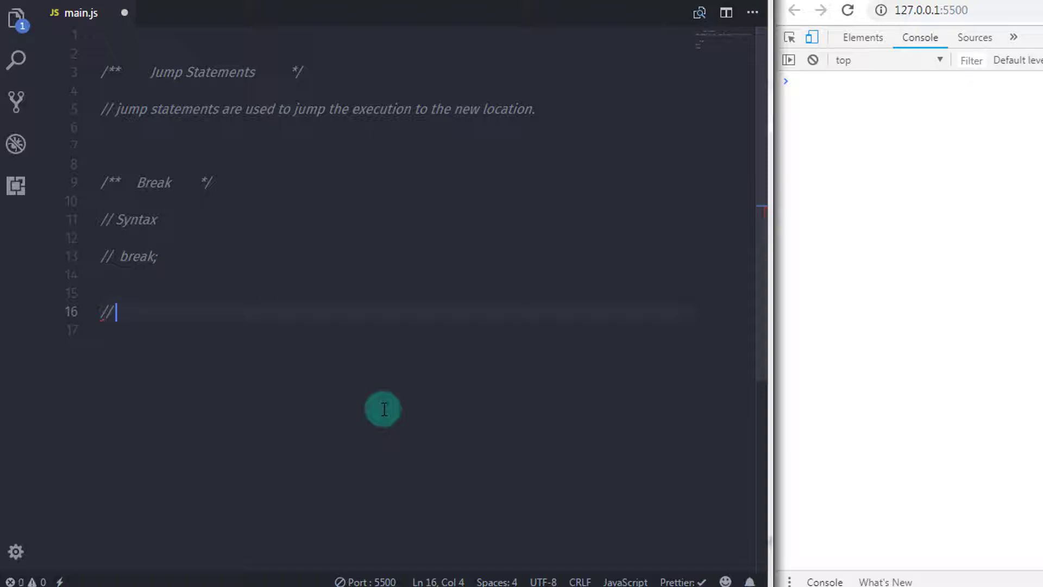
pyautogui.write('For example,')
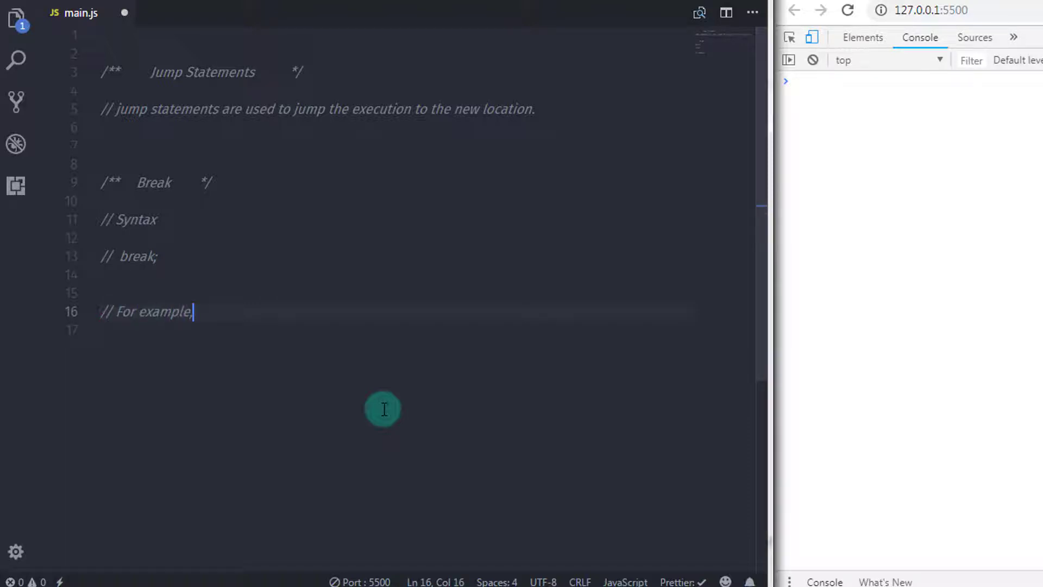
pyautogui.press('Enter')
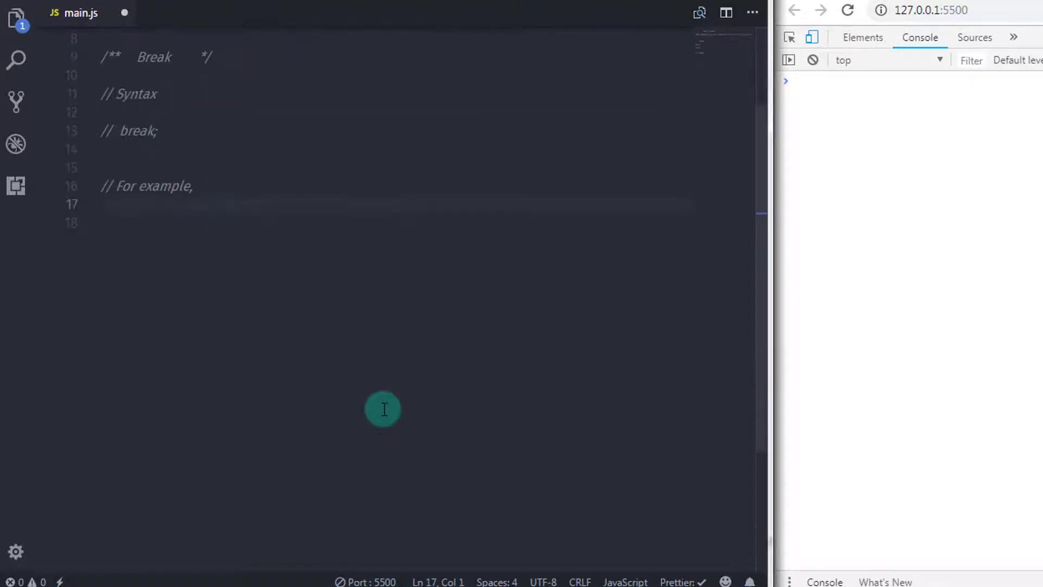
# - Write for (let i = 1; i <= 5; i++) logging i, commented 'print i on the console'
pyautogui.press('enter')
pyautogui.write('for (')
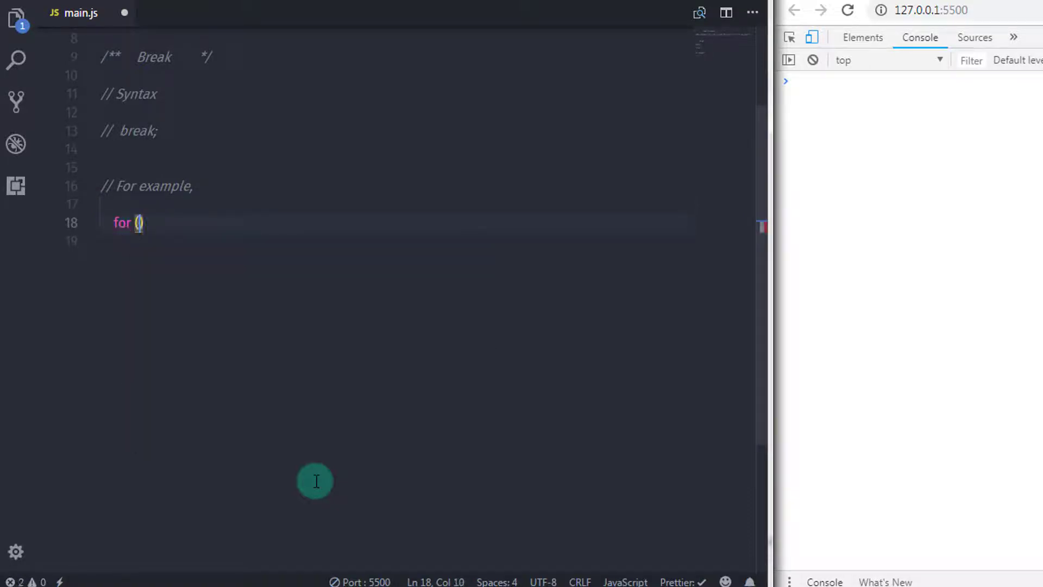
pyautogui.write('let i = 1')
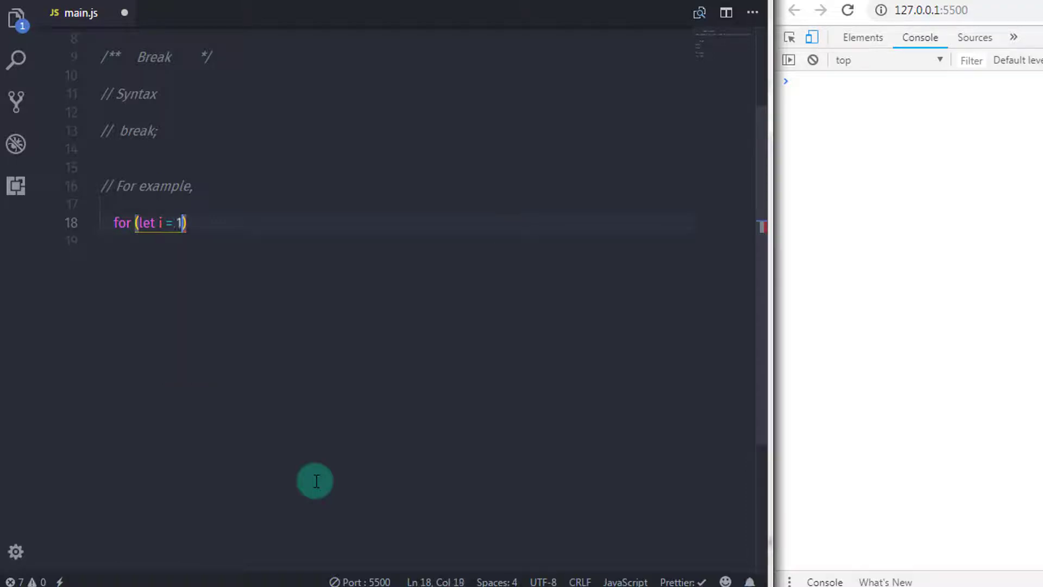
pyautogui.write(';')
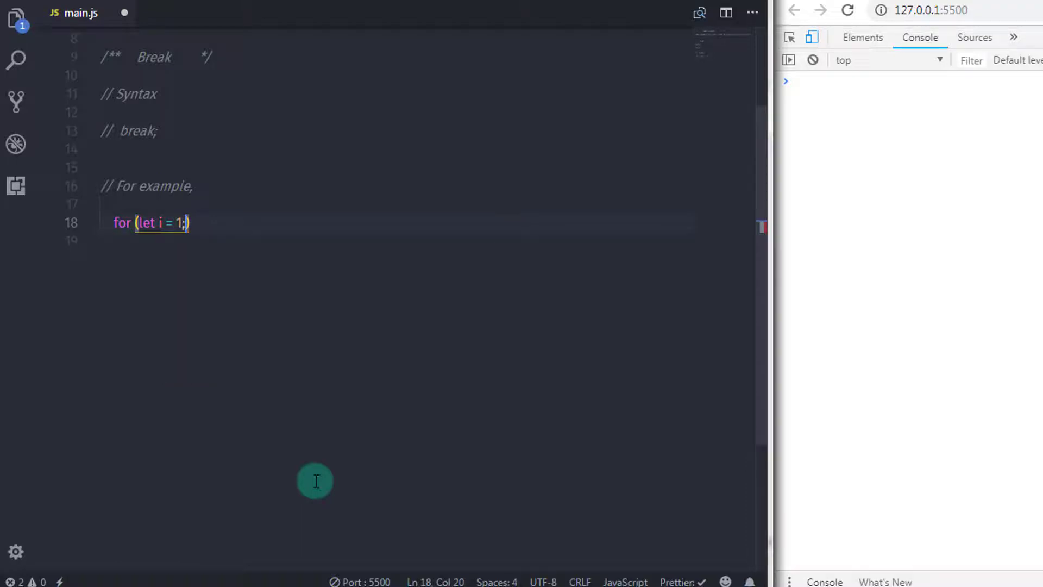
pyautogui.write('i <=')
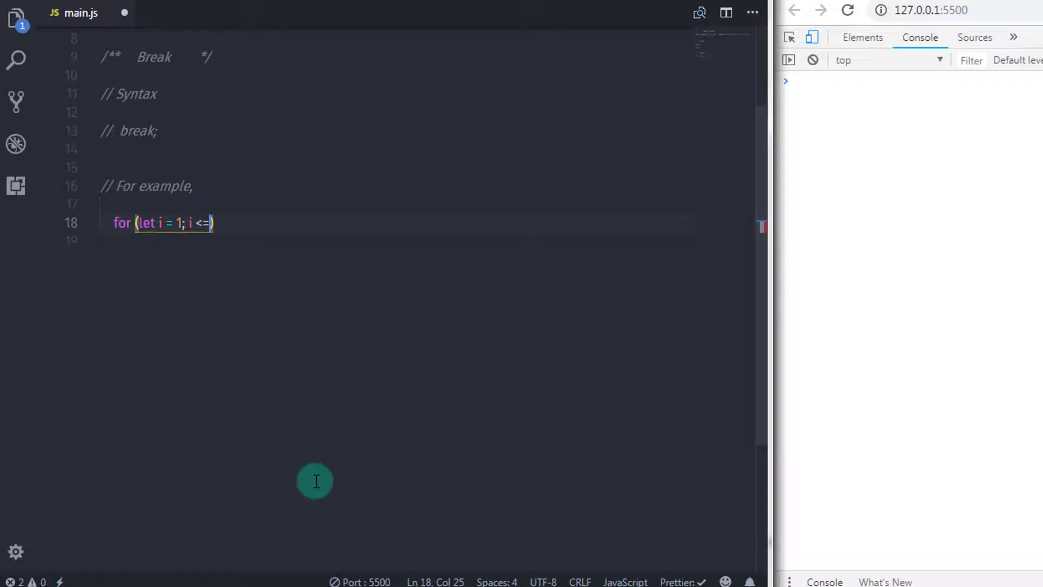
pyautogui.write('5;')
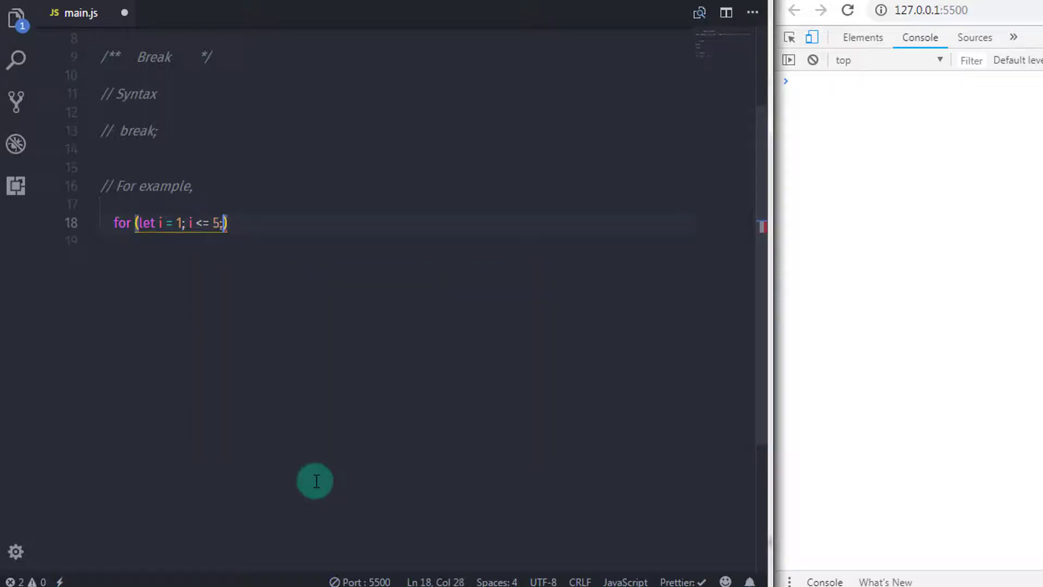
pyautogui.write('i')
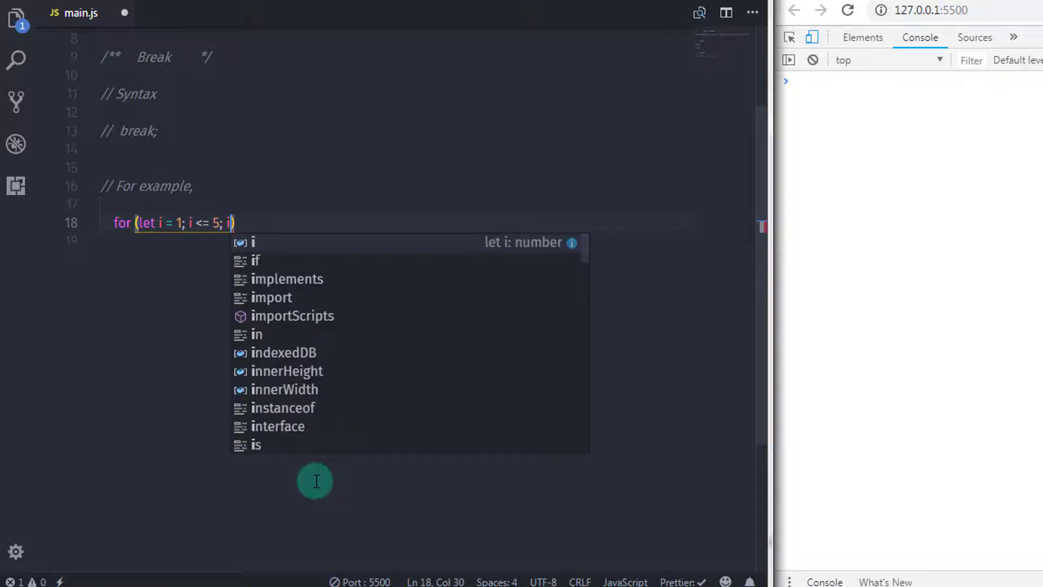
pyautogui.write('++')
pyautogui.click(403, 242)
pyautogui.write('console.log(i);     //')
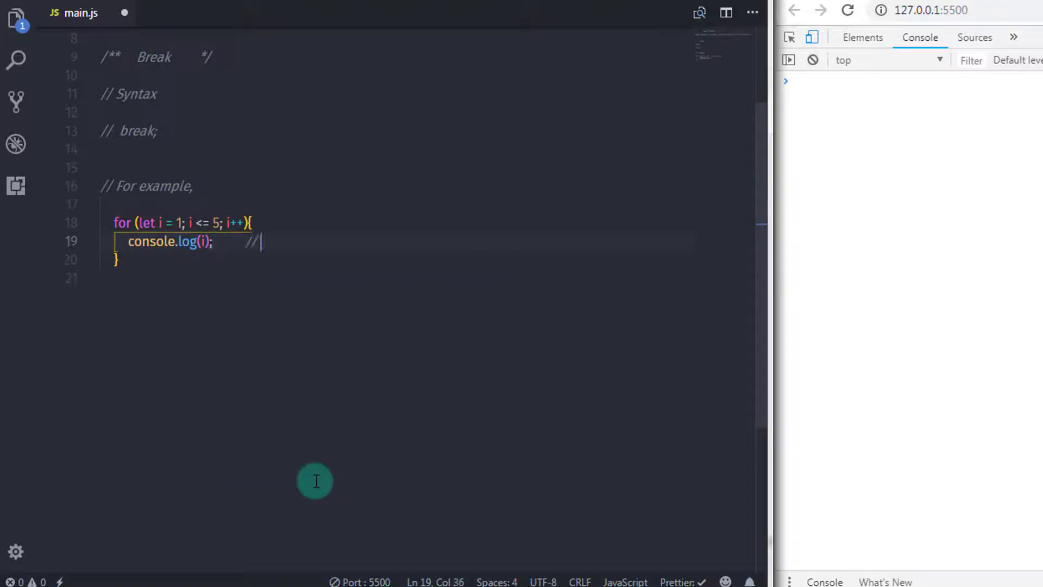
pyautogui.write('print i on the console')
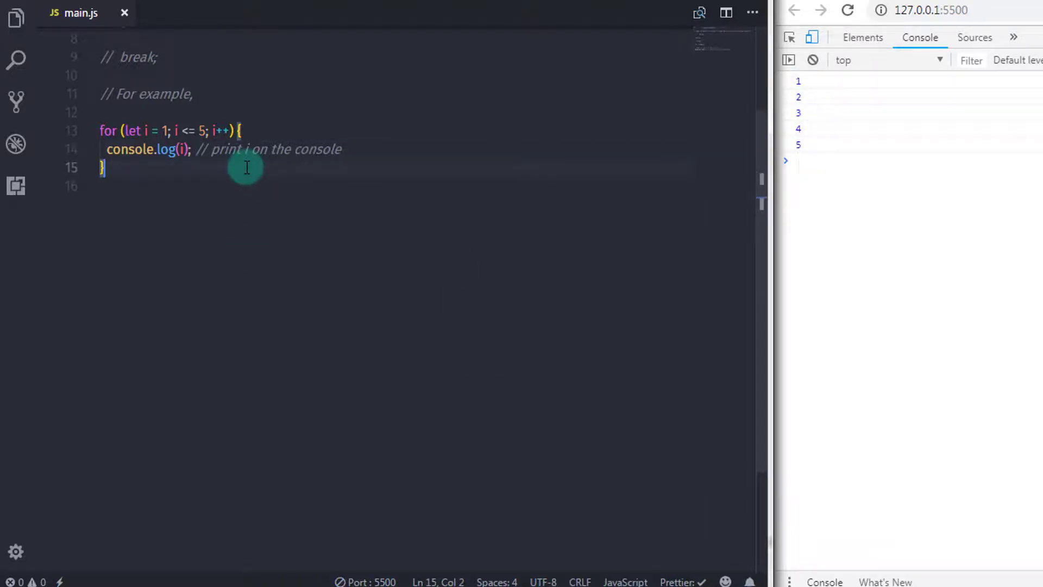
# - Add if (i == 3) break; with comment 'break statement when i become 3'
pyautogui.click(241, 130)
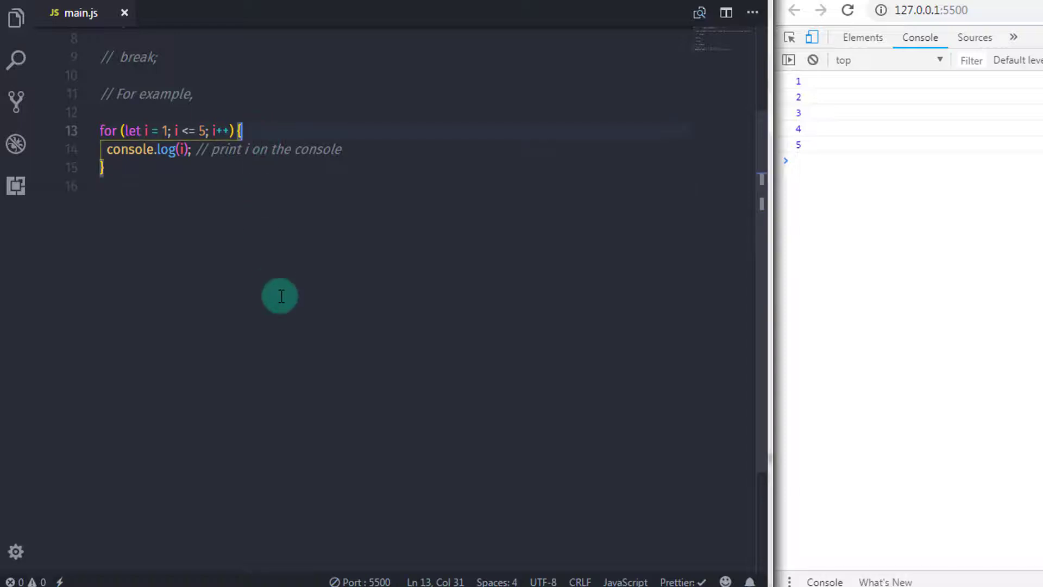
pyautogui.write('if (')
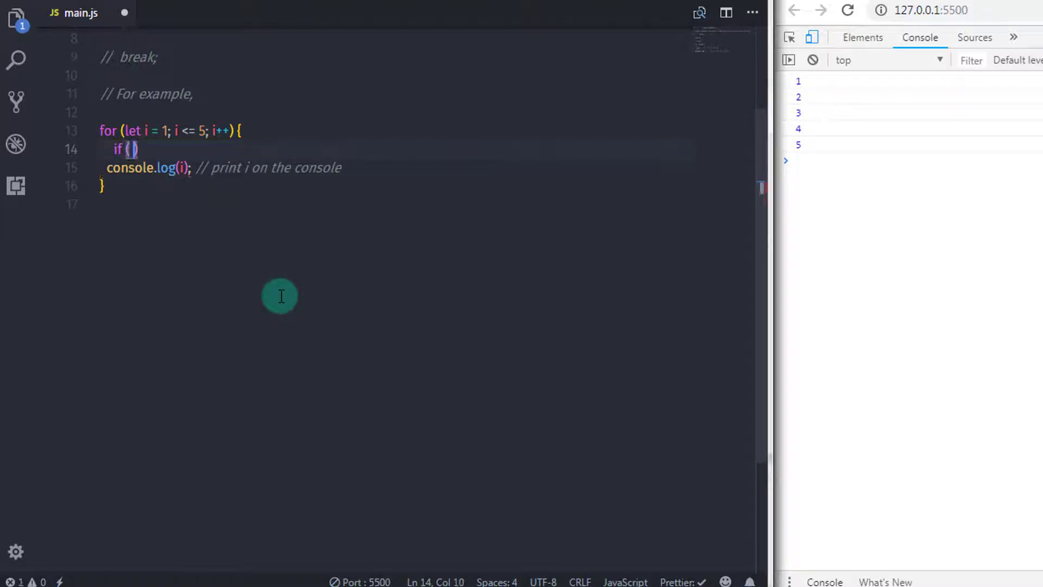
pyautogui.write('i')
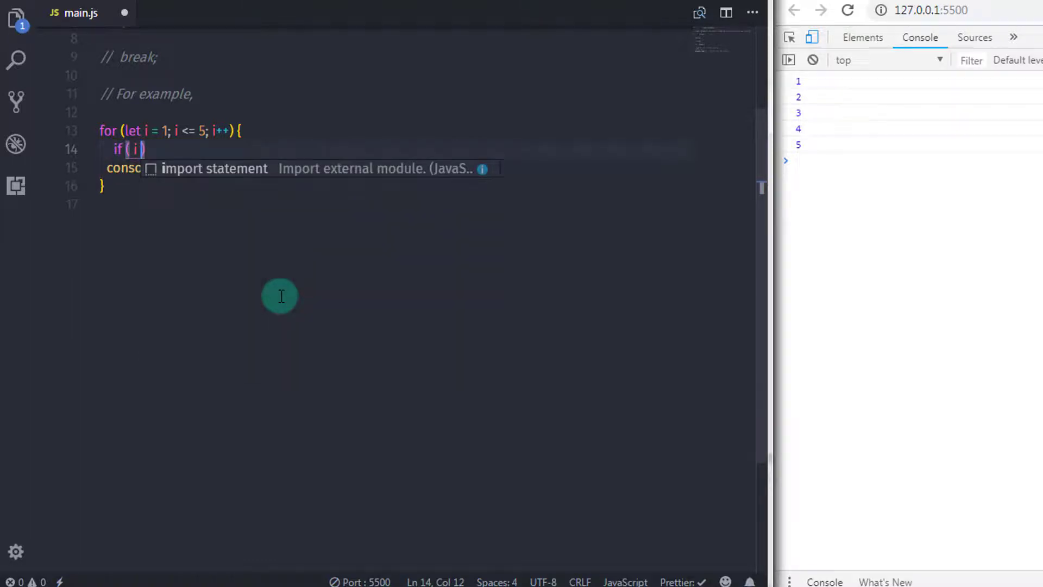
pyautogui.write('== 3')
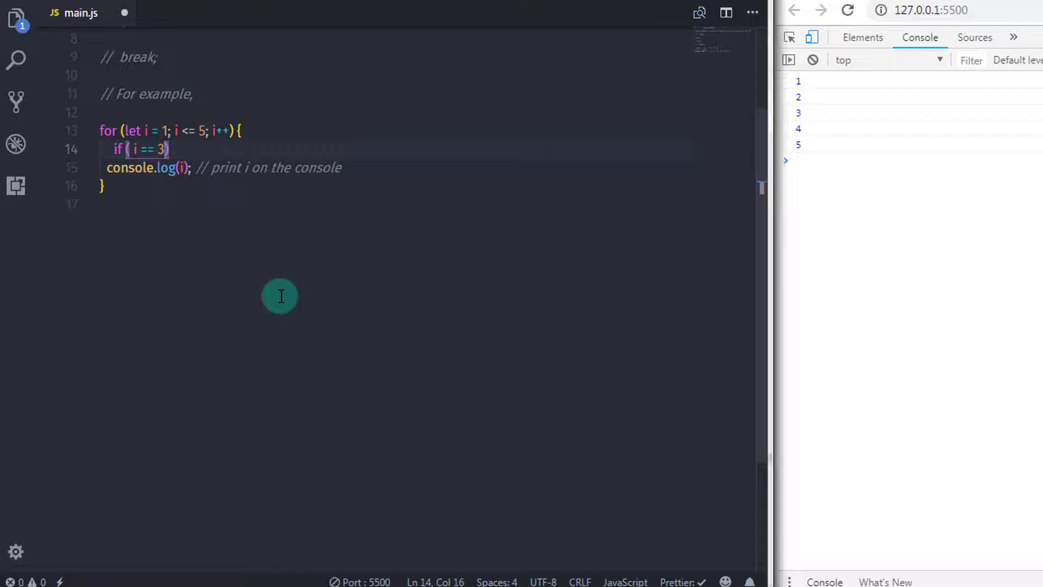
pyautogui.write('break;')
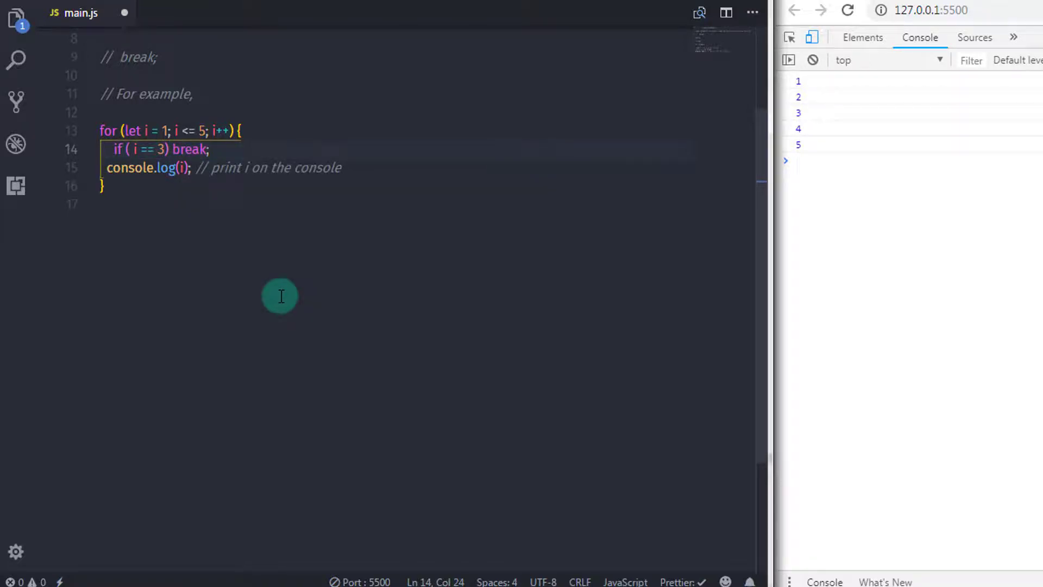
pyautogui.write('//')
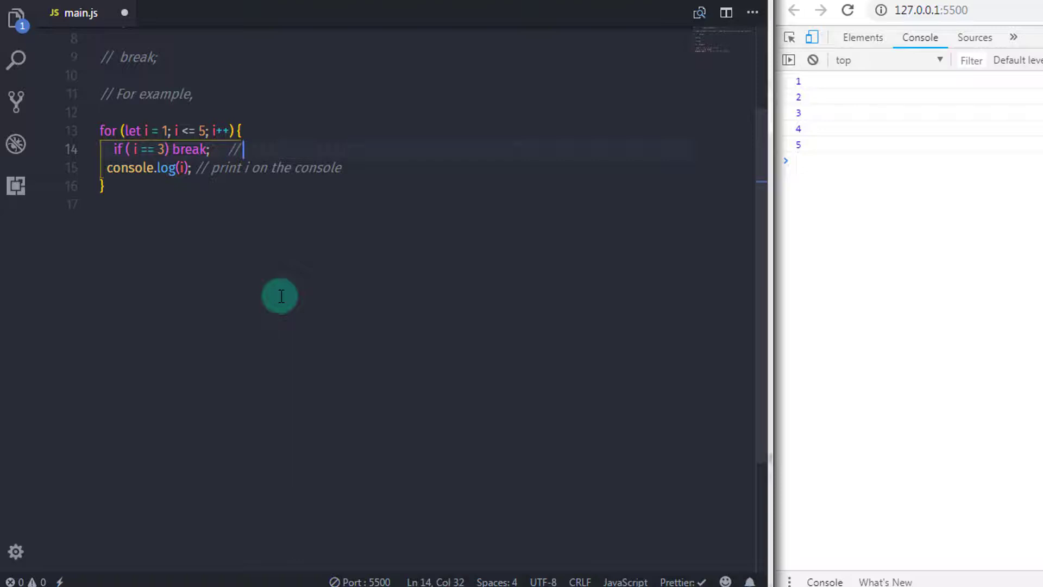
pyautogui.write('bea')
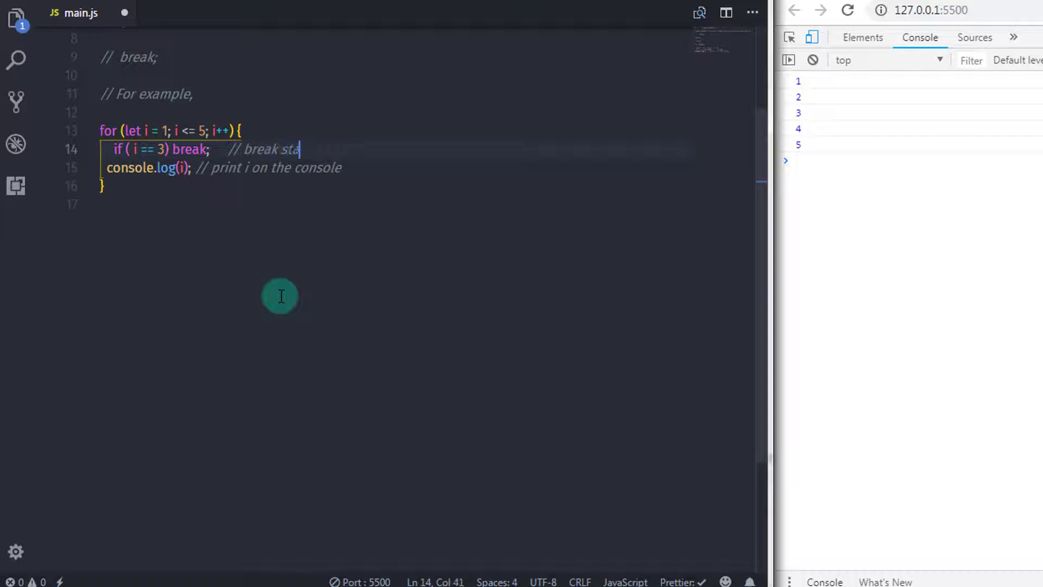
pyautogui.write('tement')
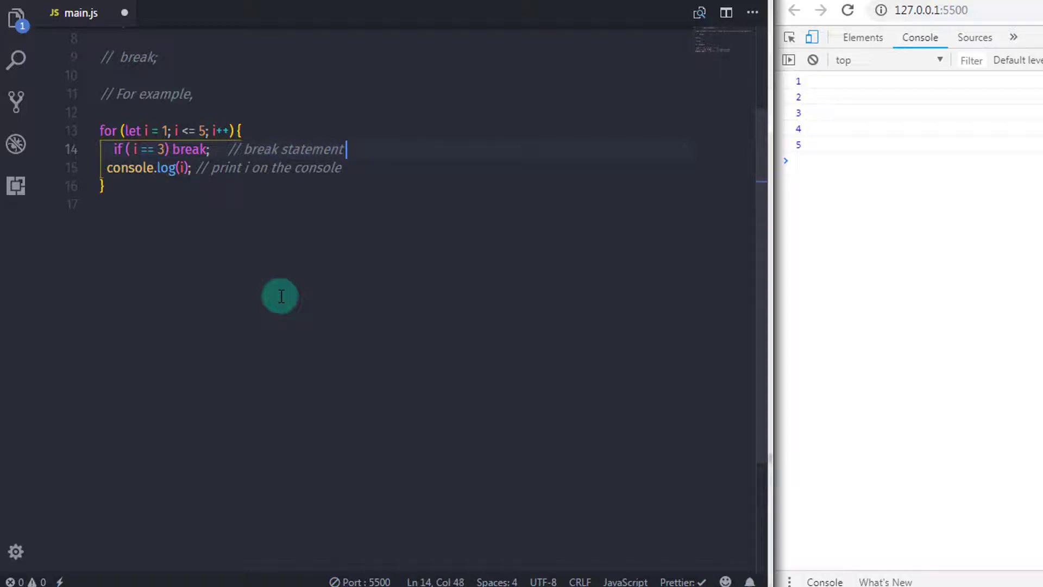
pyautogui.write('when i')
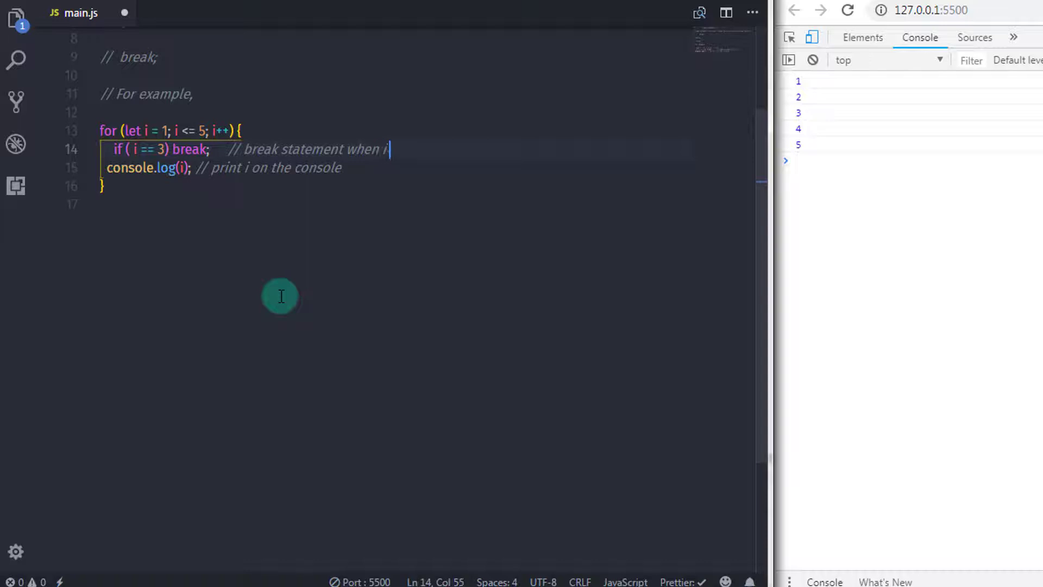
pyautogui.write('become')
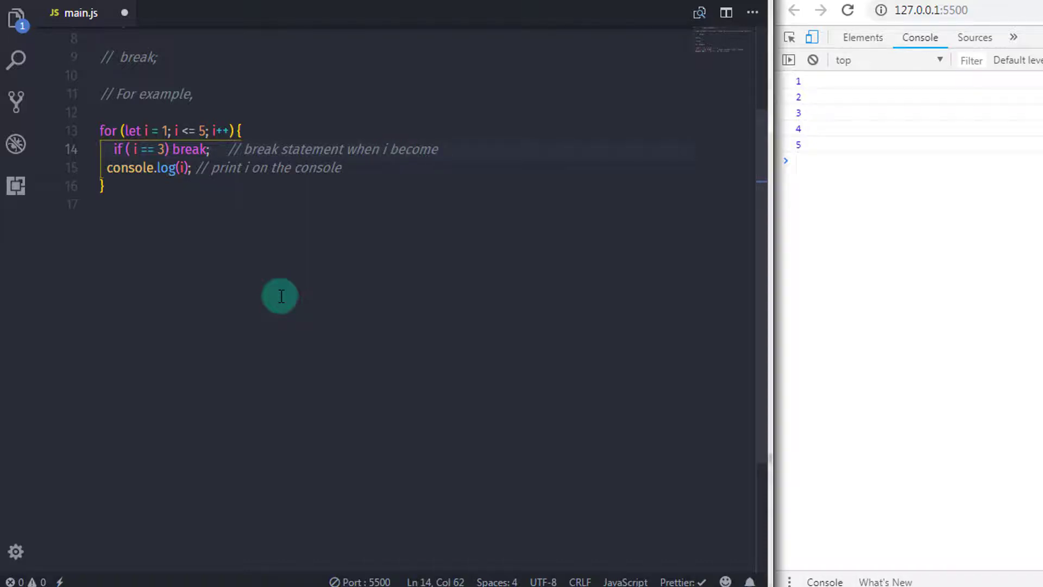
pyautogui.write('3')
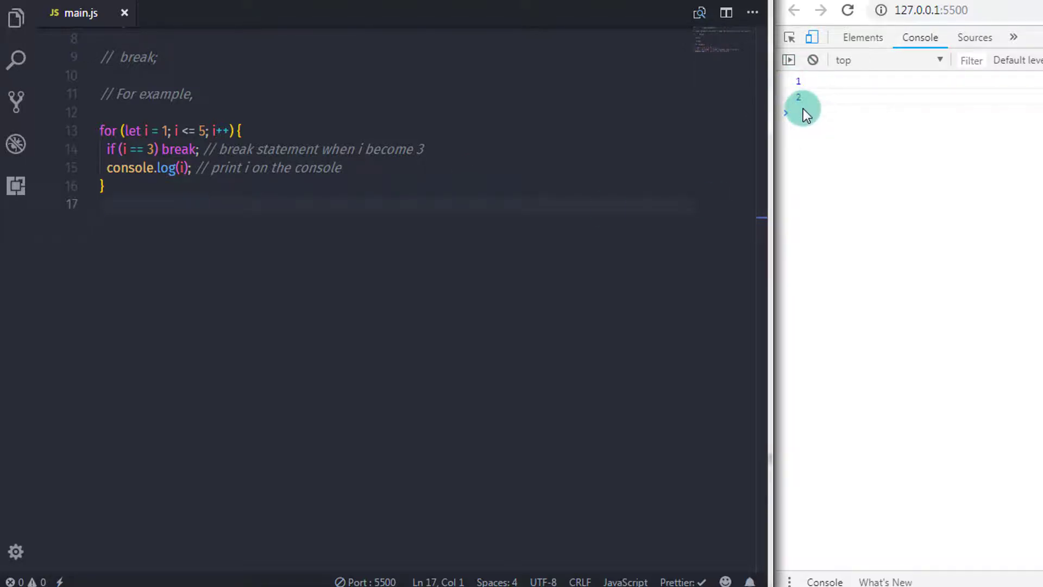
pyautogui.moveTo(429, 141)
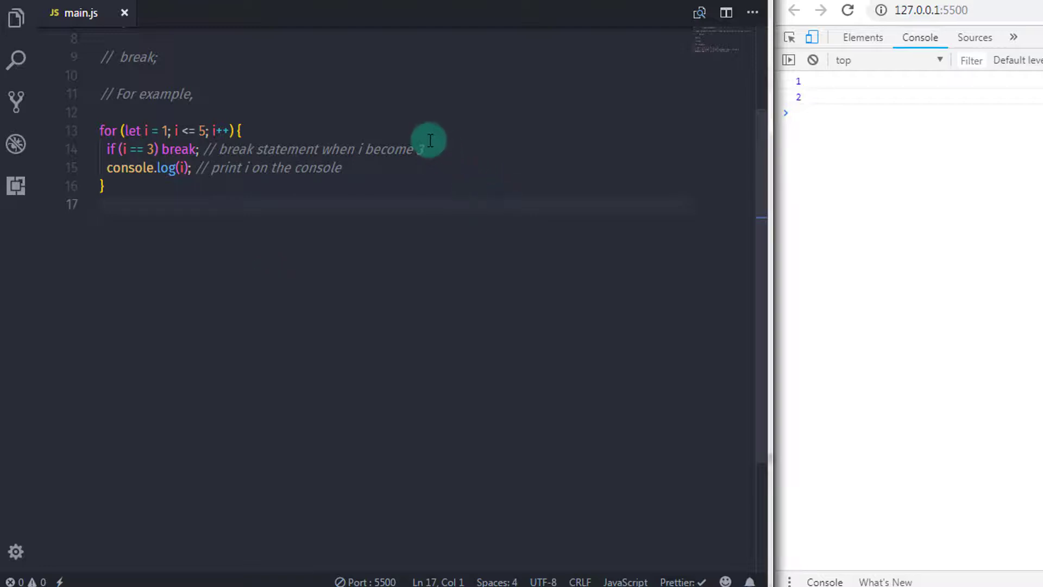
# - Add a // break labeled statement comment below the loop
pyautogui.press('enter')
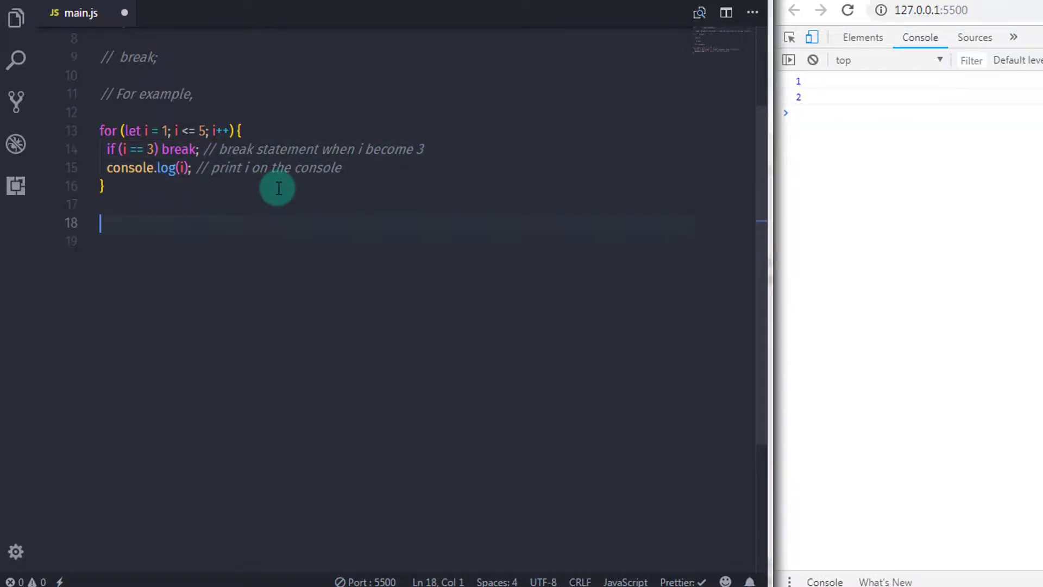
pyautogui.write('// break')
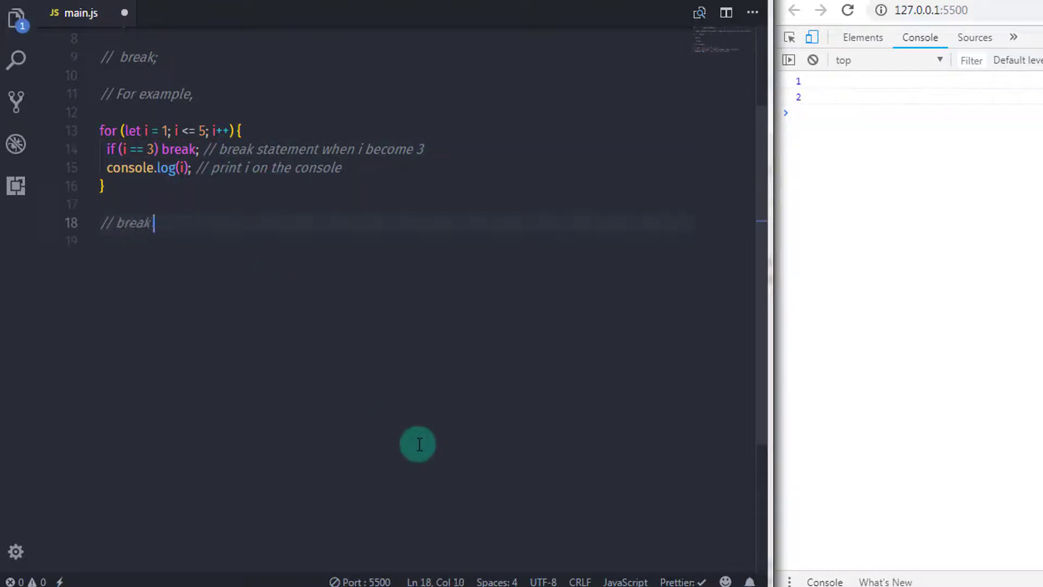
pyautogui.write('labeled statem')
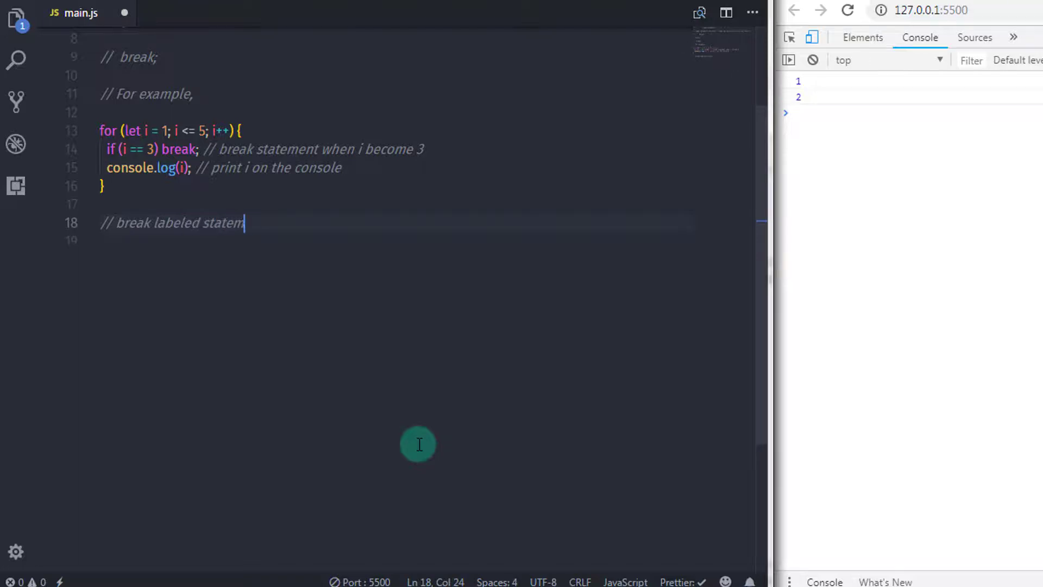
pyautogui.press('enter')
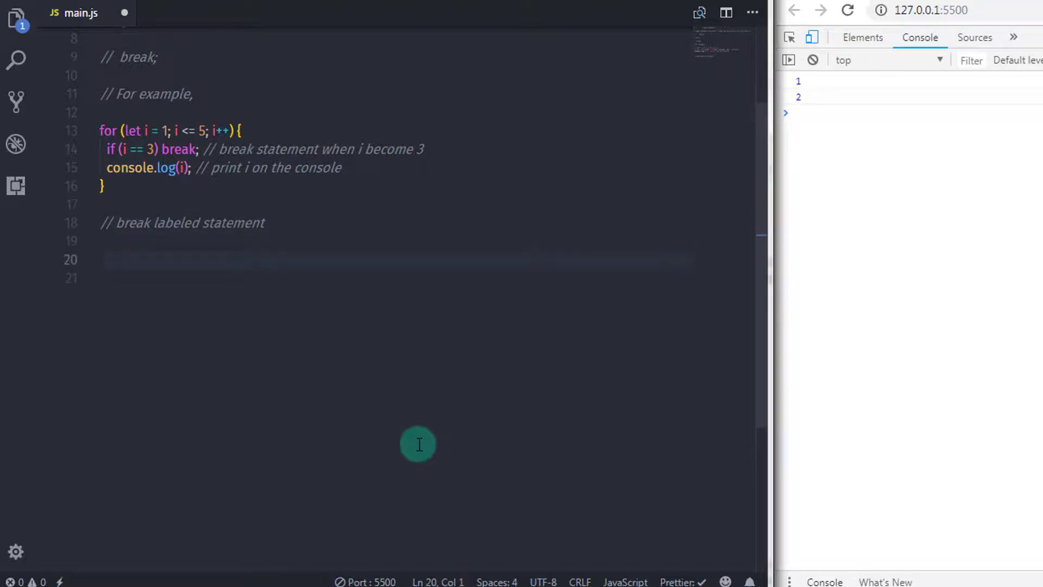
# - Add a // Syntax, comment with the line break labelname;
pyautogui.write('// Synt')
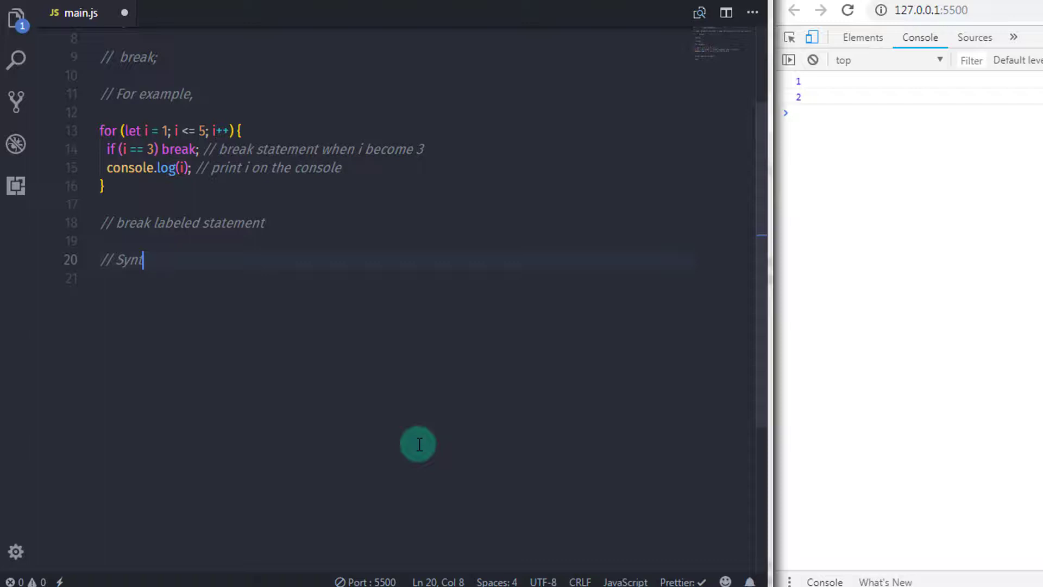
pyautogui.write('ax,')
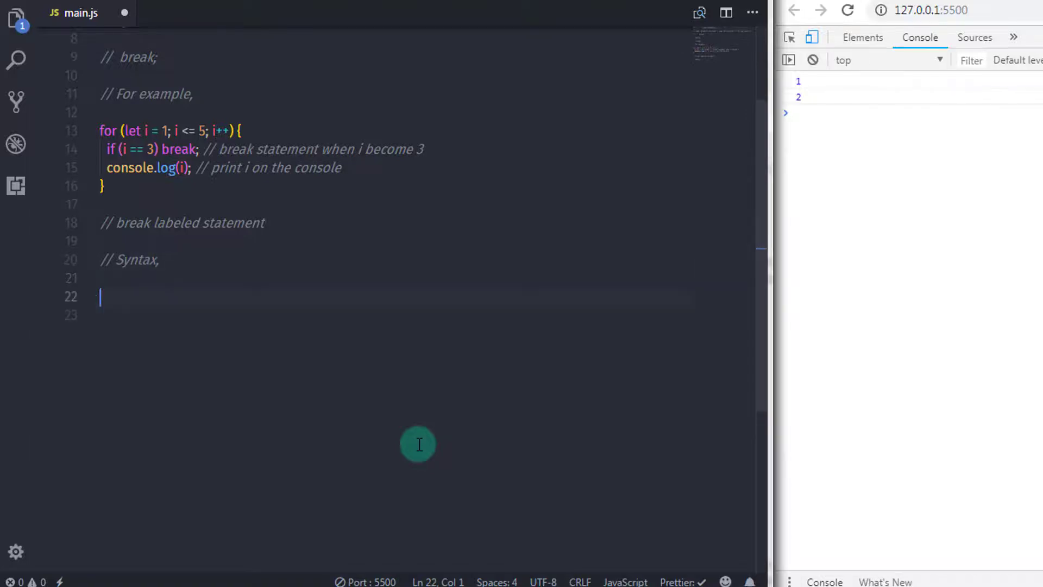
pyautogui.write('break')
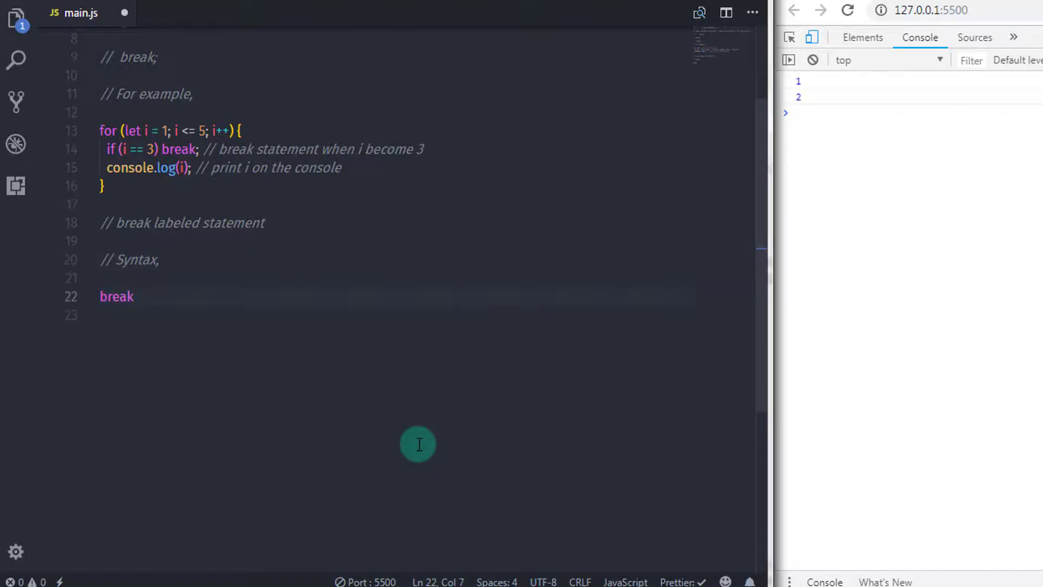
pyautogui.write('label')
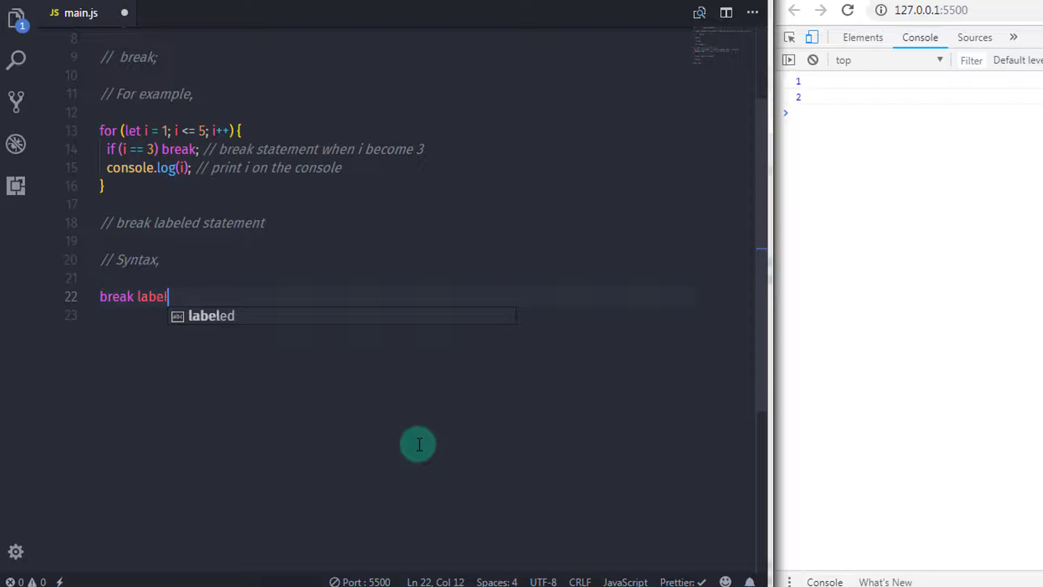
pyautogui.write('name;')
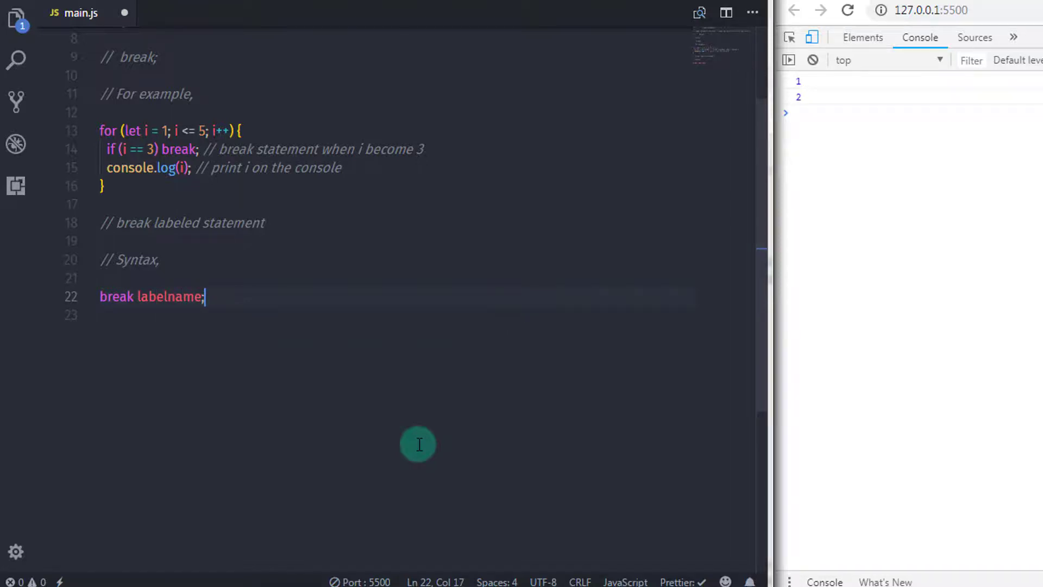
pyautogui.write('//')
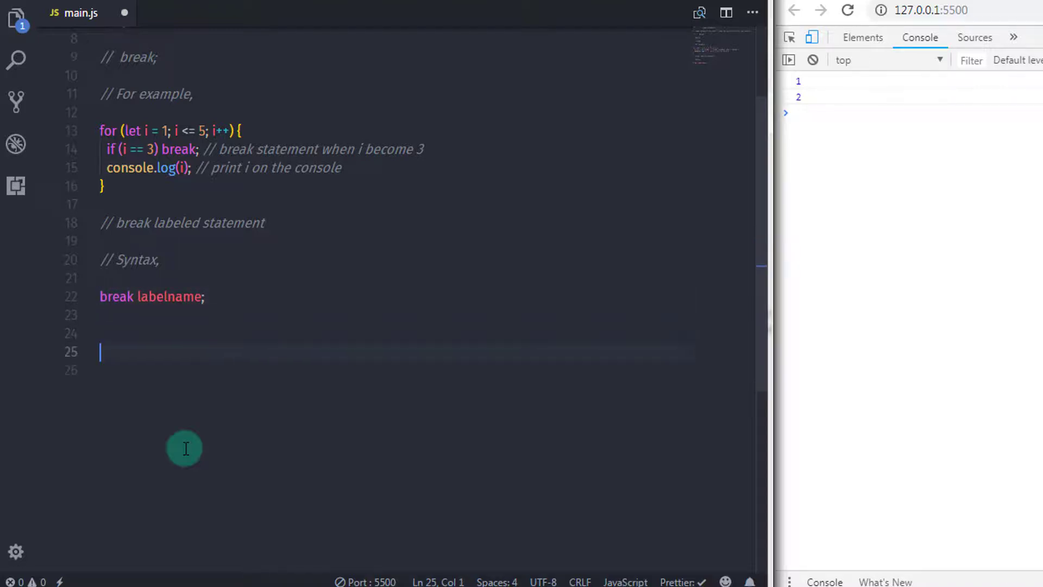
# - Add a Labeled Statement banner comment
pyautogui.scroll(-3)
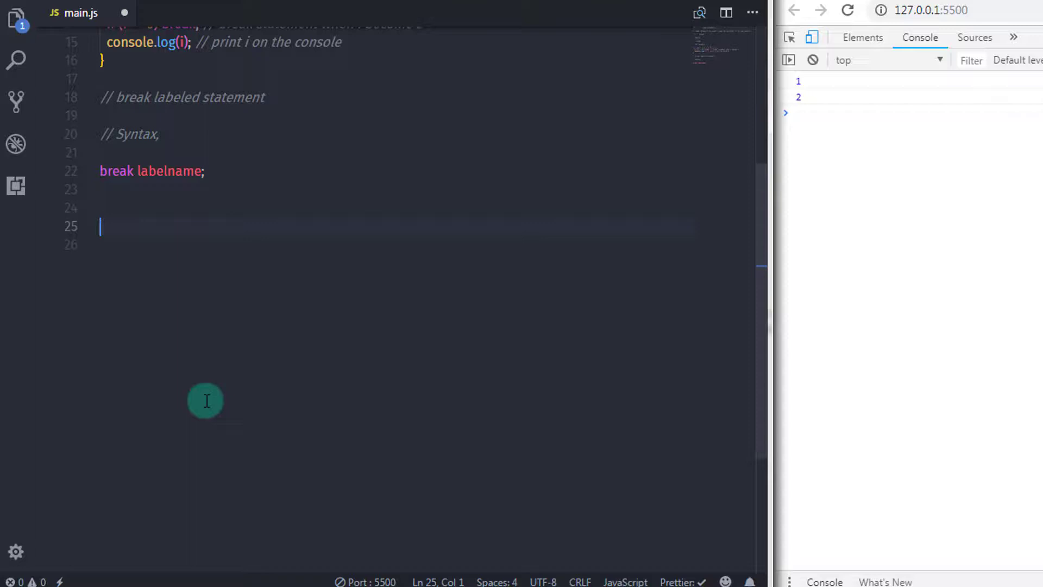
pyautogui.scroll(-3)
pyautogui.write('/** */')
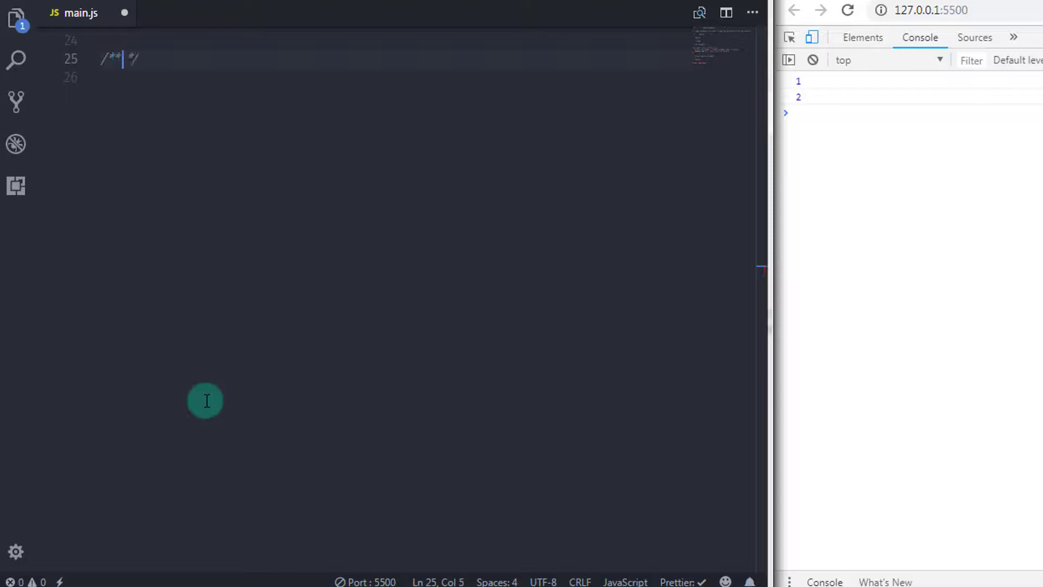
pyautogui.write('Labeled')
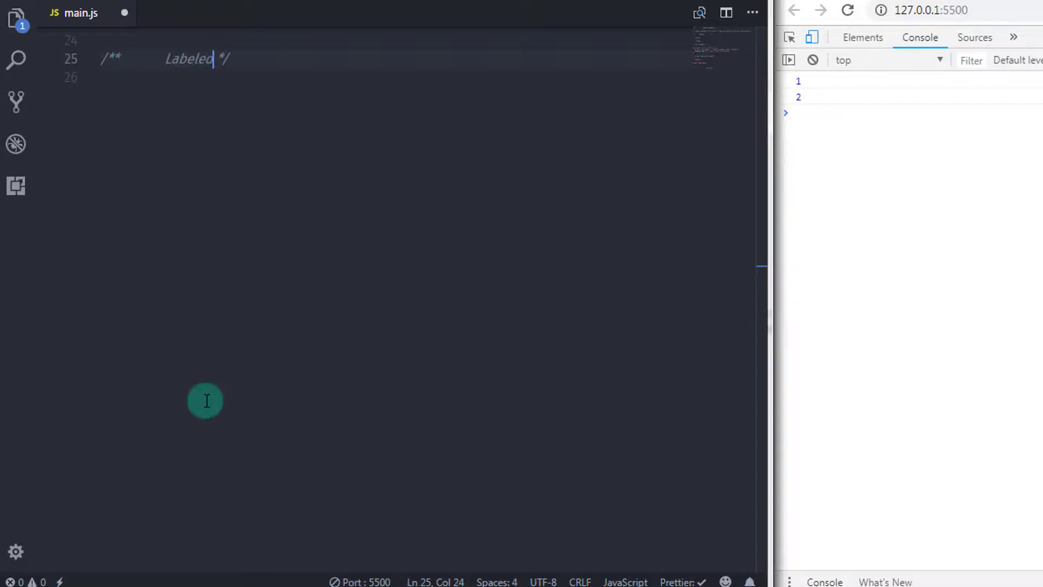
pyautogui.write('Stetement')
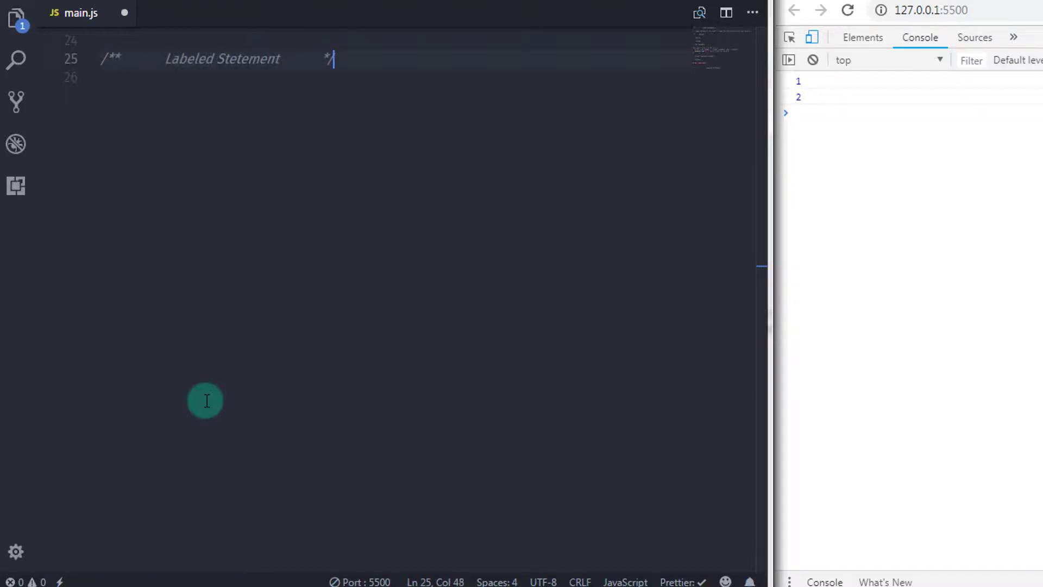
pyautogui.press('enter')
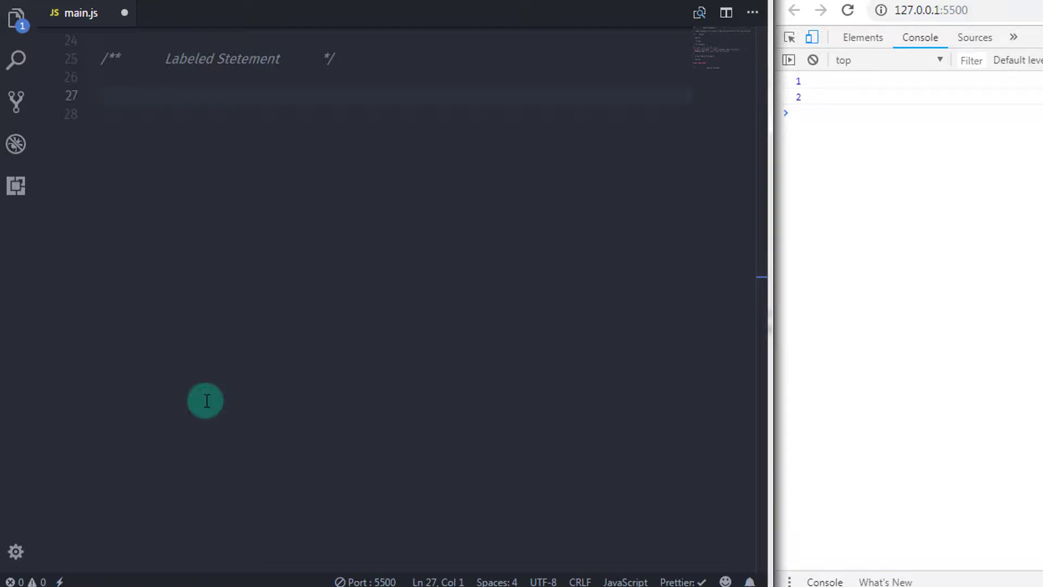
# - Comment that labels specify a name for a block that can be referred to elsewhere
pyautogui.write('syn')
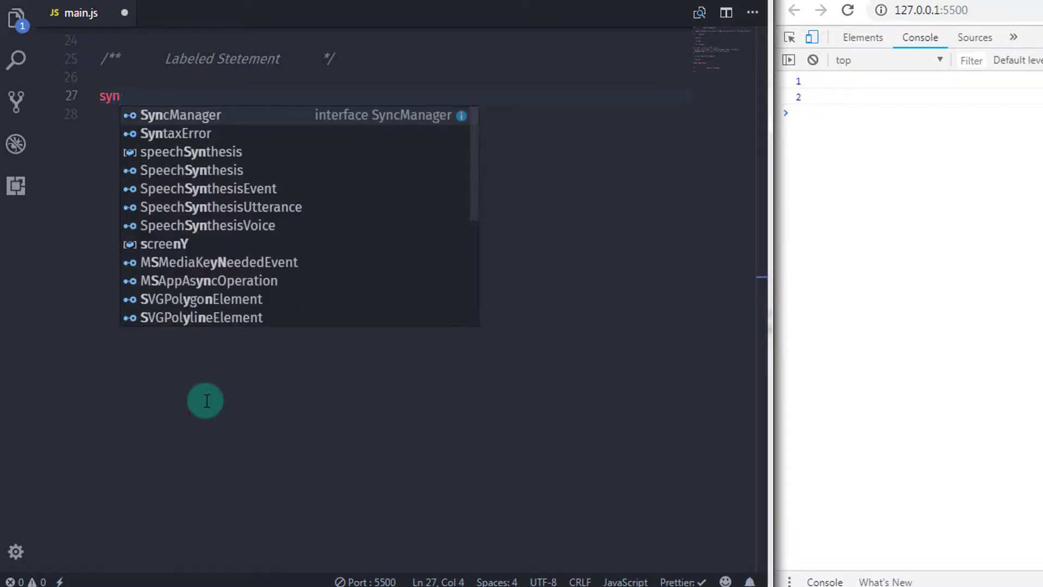
pyautogui.write('// allow us to')
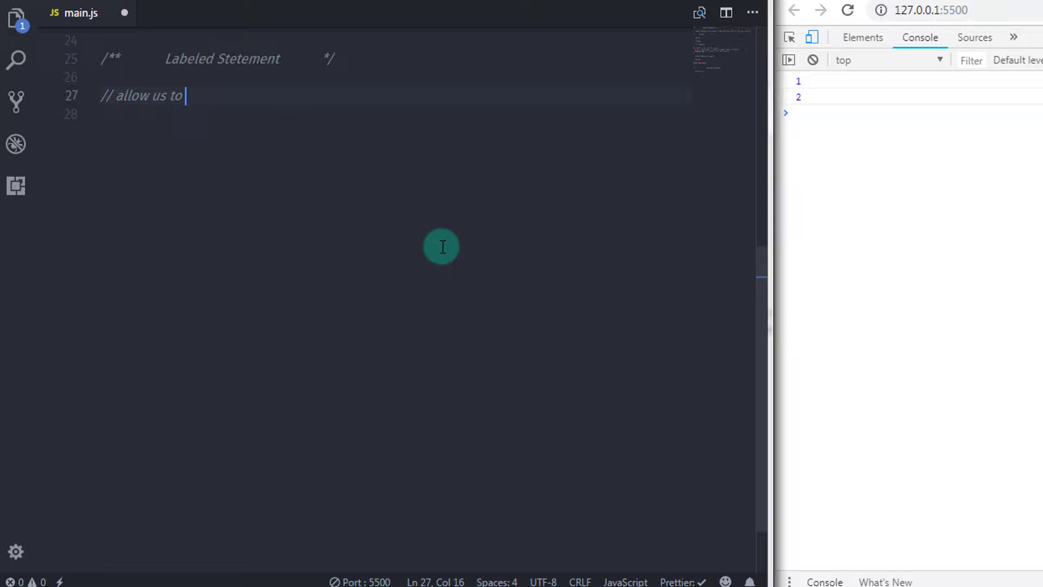
pyautogui.write('specify name to the')
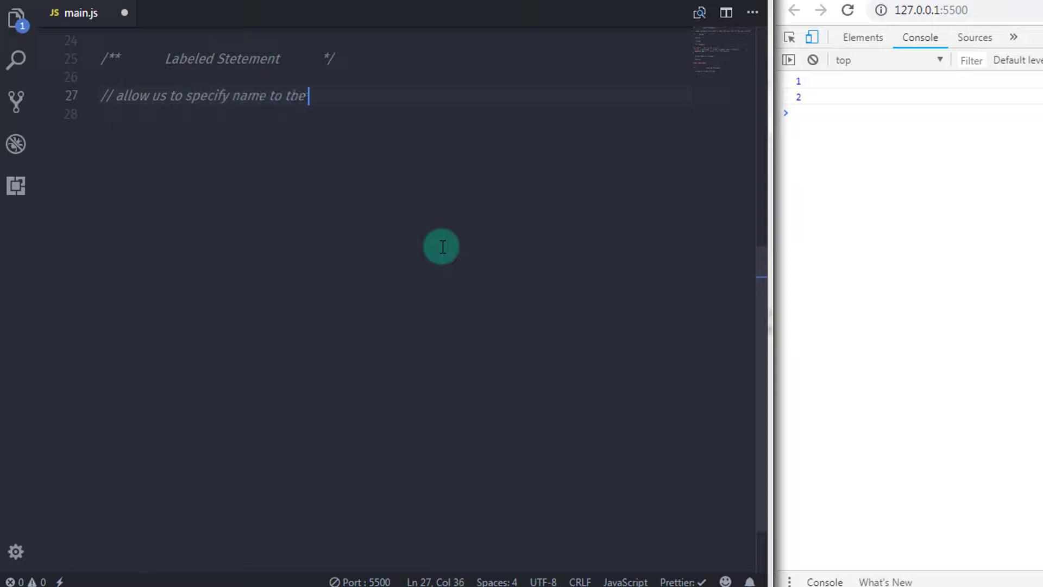
pyautogui.write('speci')
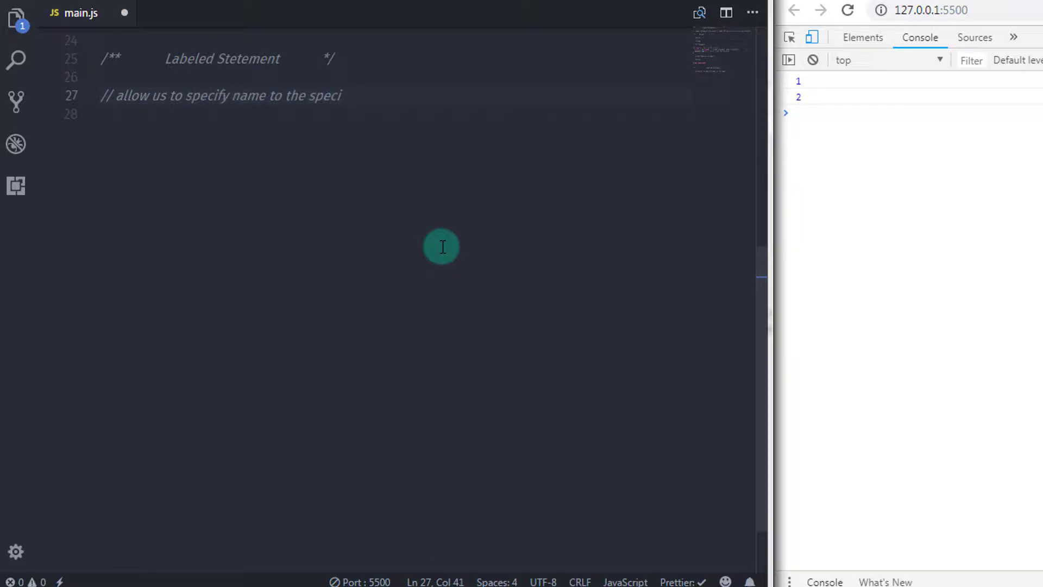
pyautogui.write('fic block')
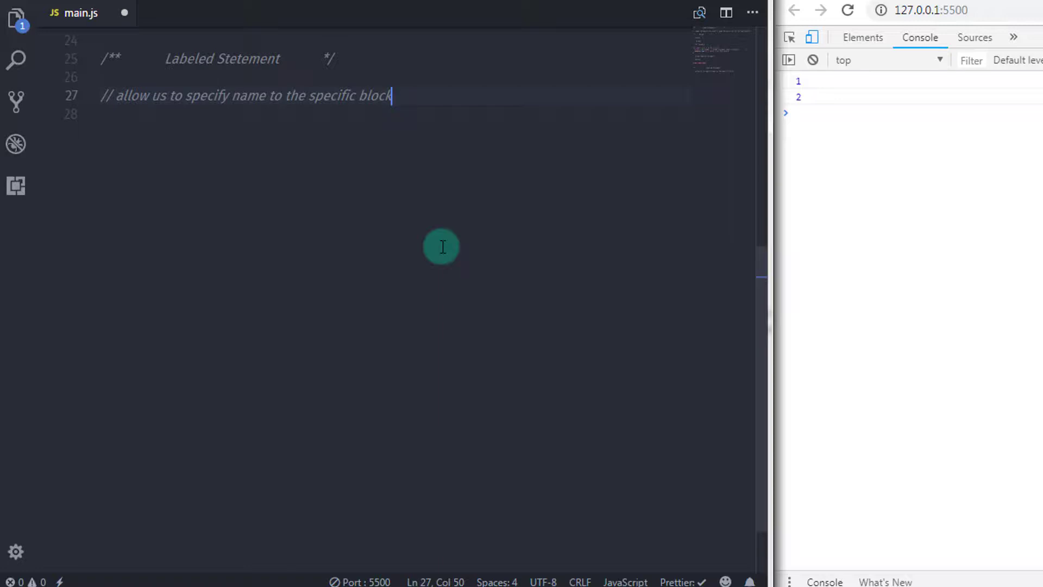
pyautogui.write('that can')
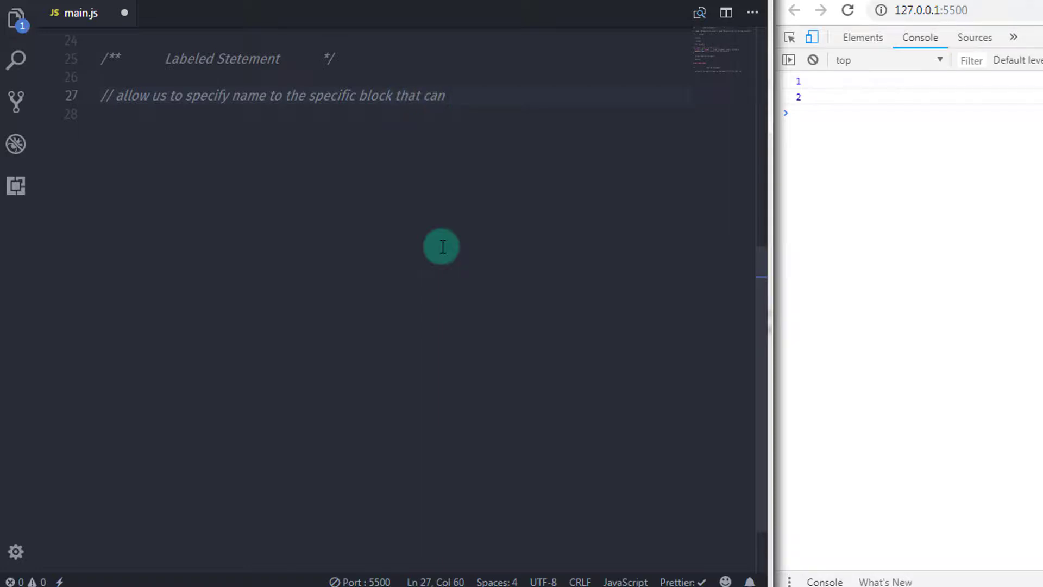
pyautogui.write('re')
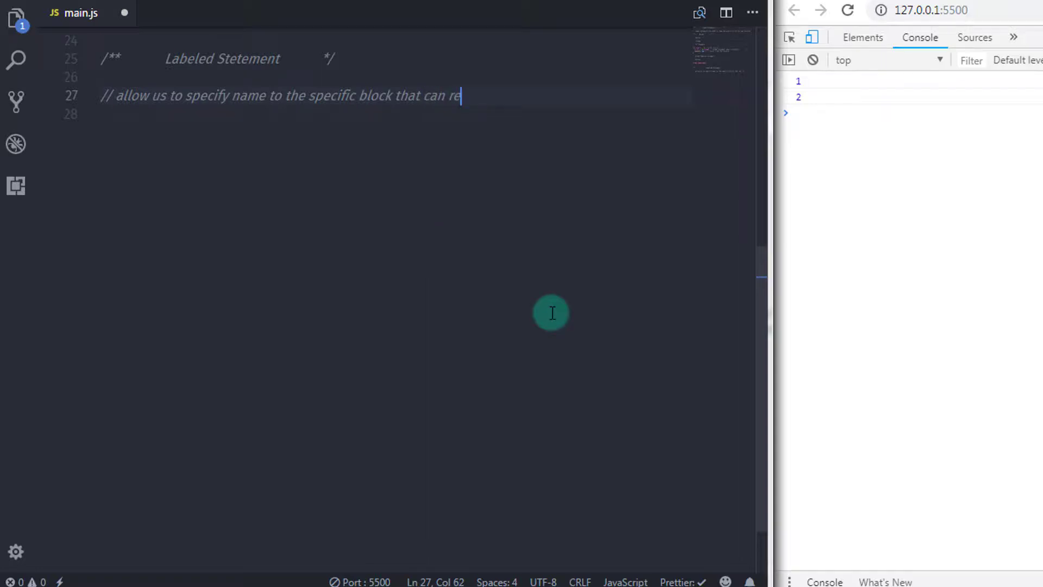
pyautogui.write('fer it to')
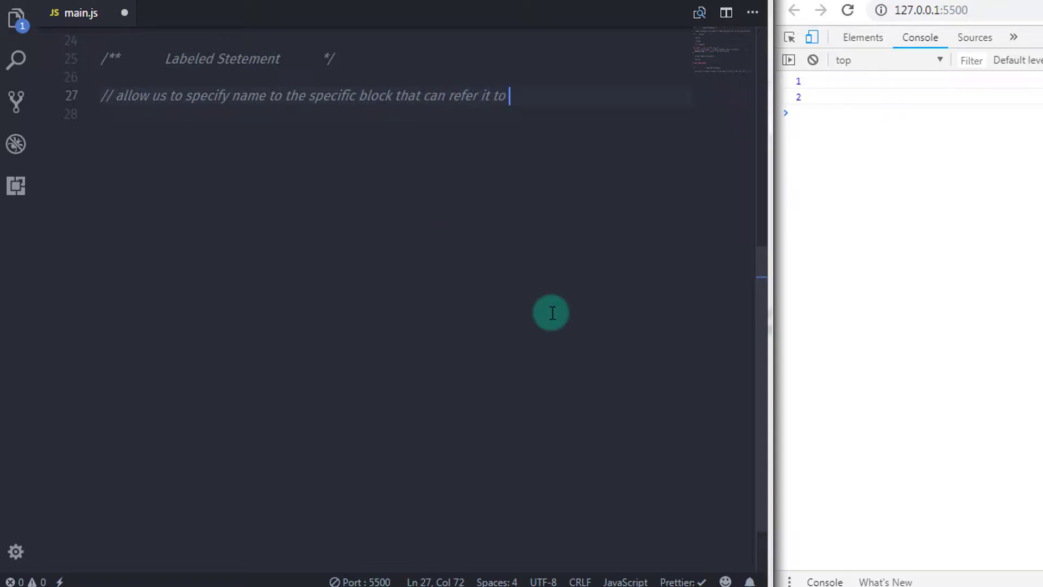
pyautogui.write('elsewhere in the progr')
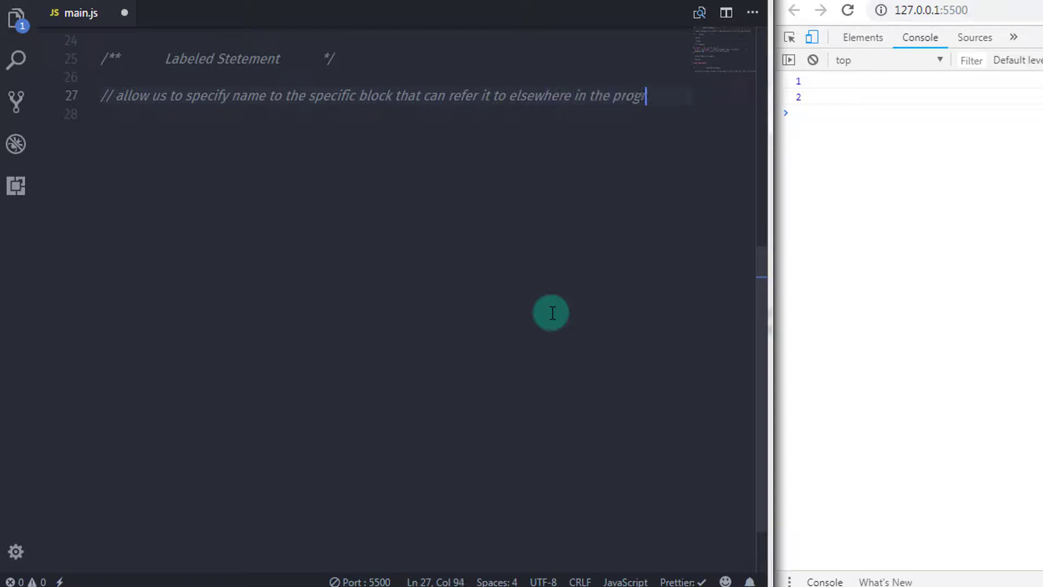
pyautogui.press('enter')
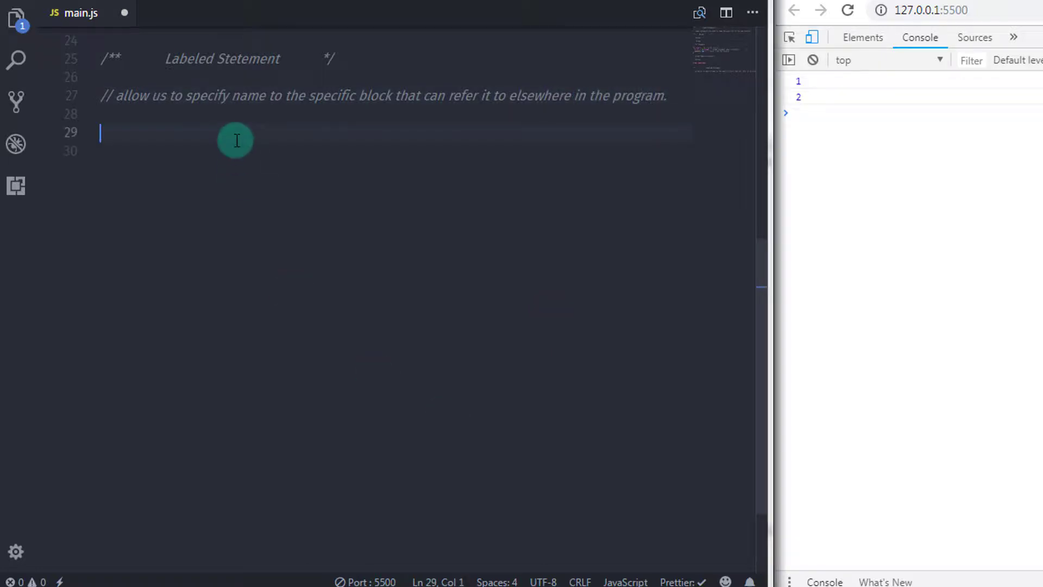
# - Add a // Syntax comment and a commented identifier : statement; line
pyautogui.write('// S')
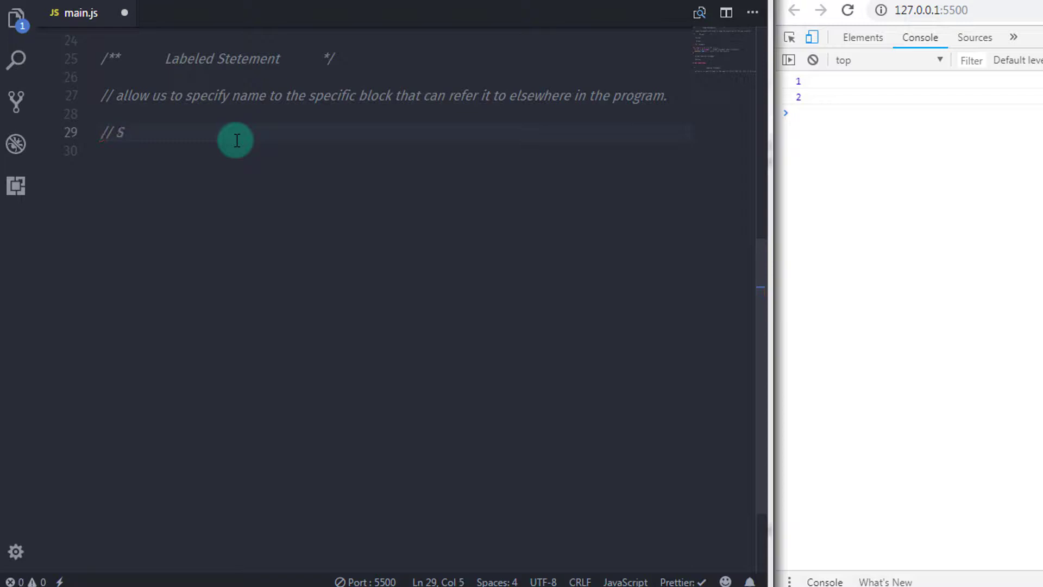
pyautogui.write('yntax')
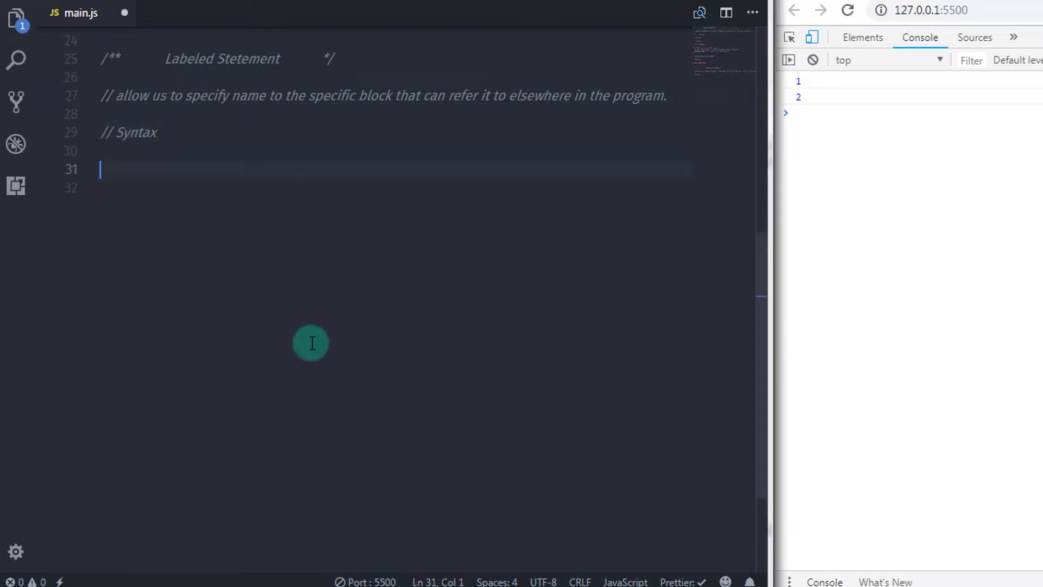
pyautogui.write('identifier :')
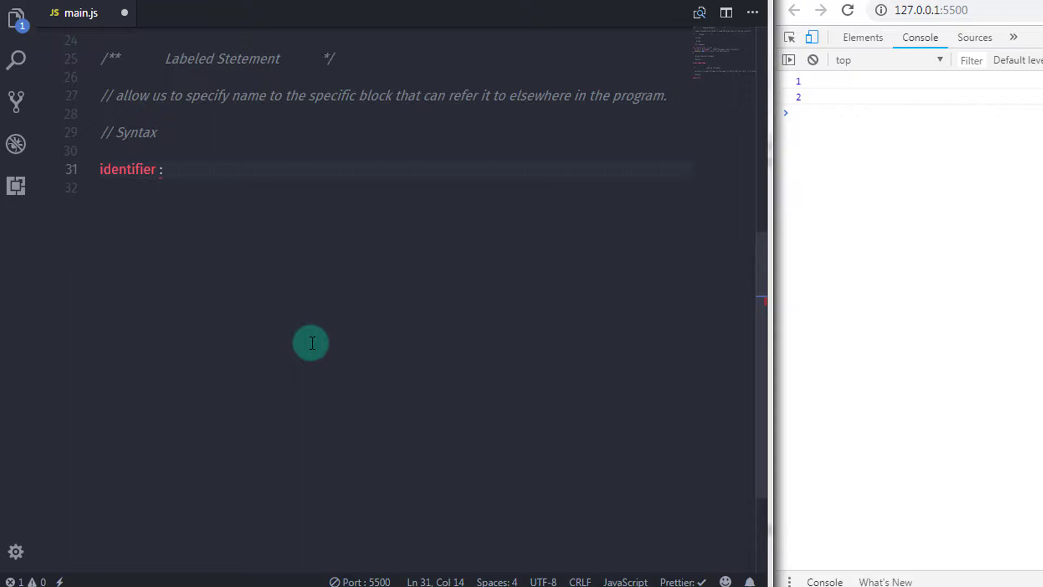
pyautogui.write('statement;')
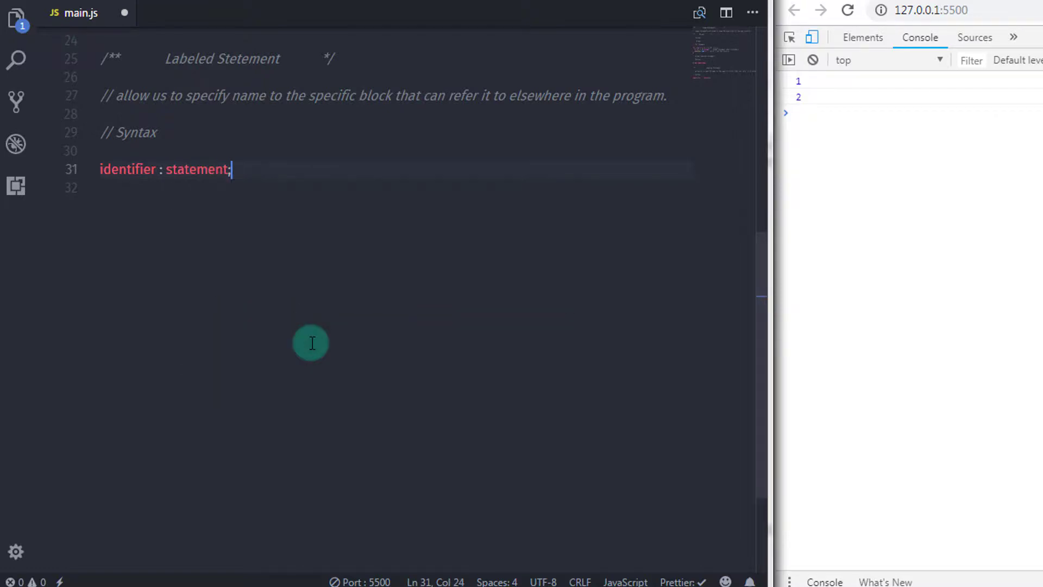
pyautogui.press('enter')
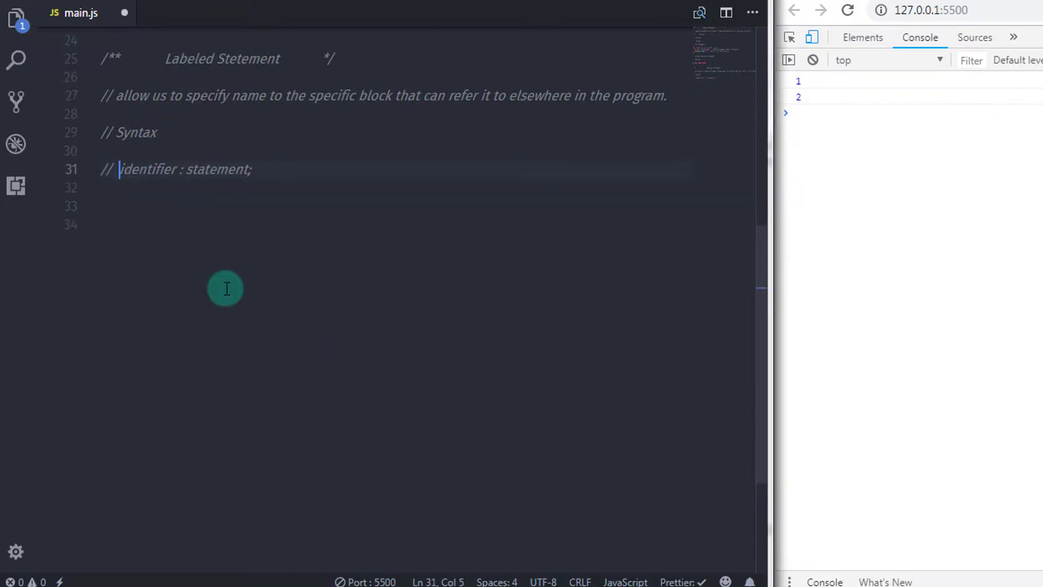
pyautogui.scroll(3)
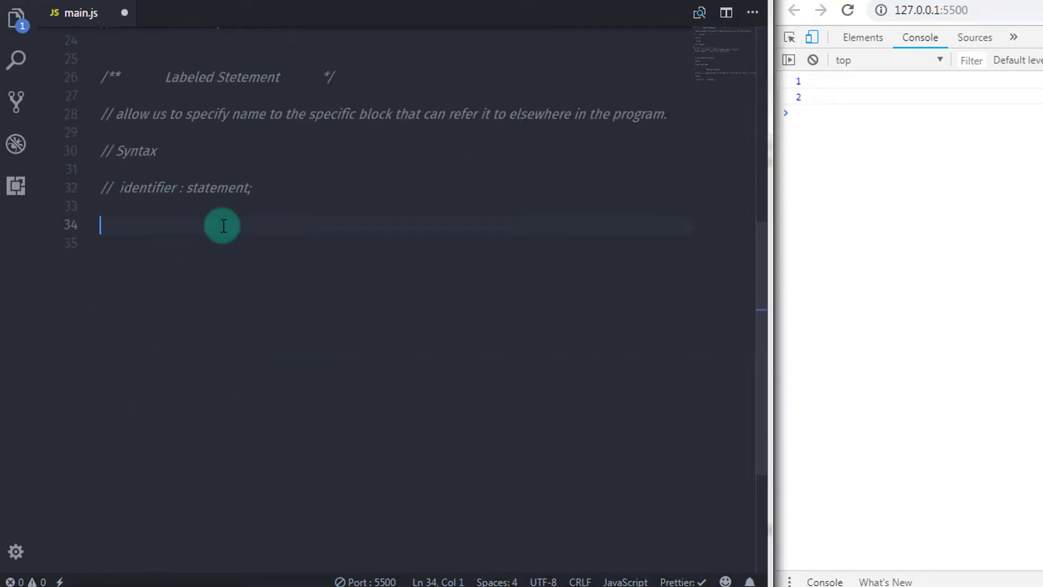
# - Add // For example, let a = 1;, a labeled-statement comment, and label: while(a == 1)
pyautogui.write('// For example,')
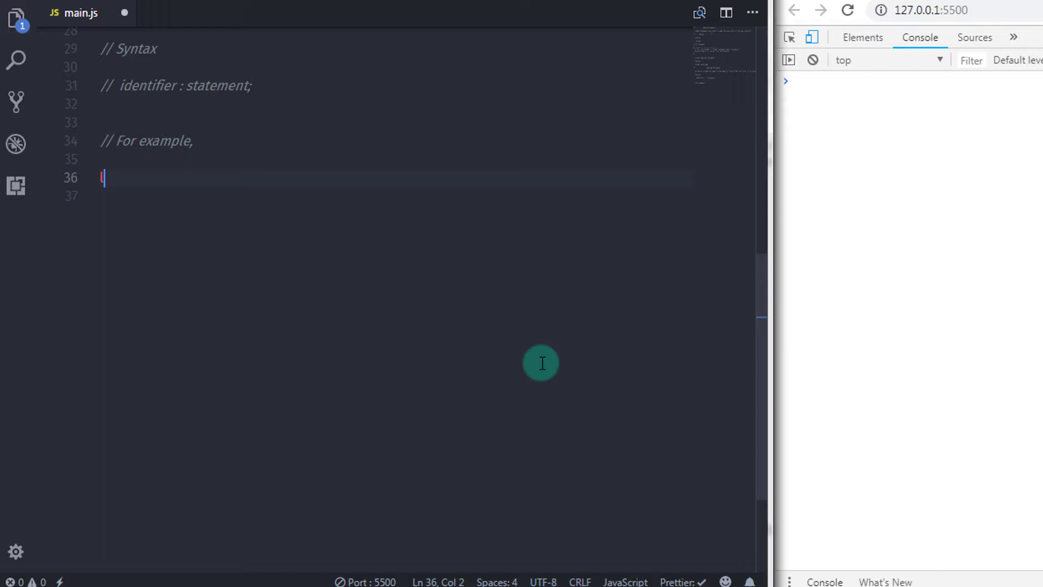
pyautogui.write('let a =')
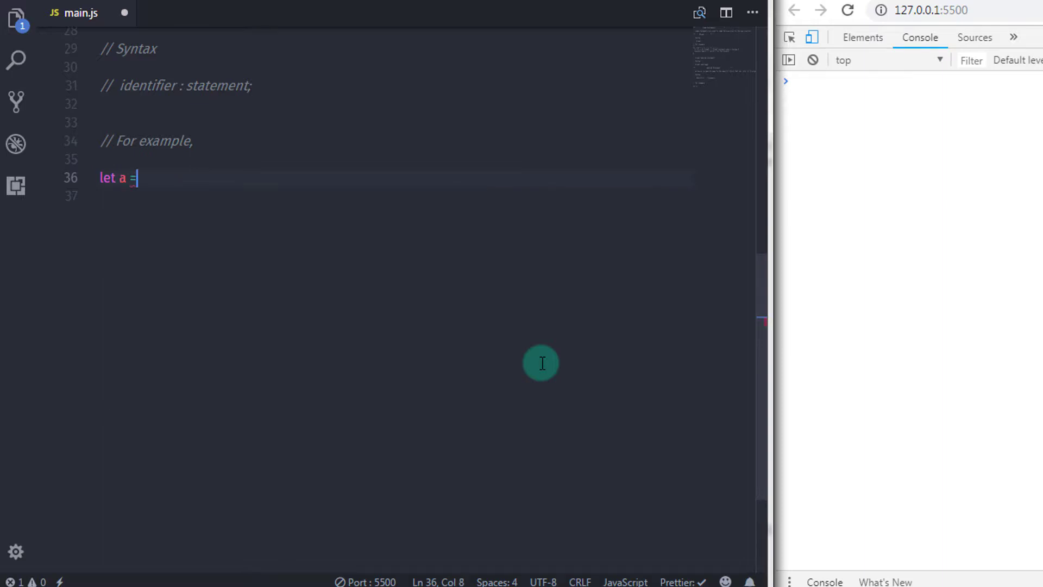
pyautogui.write('1;')
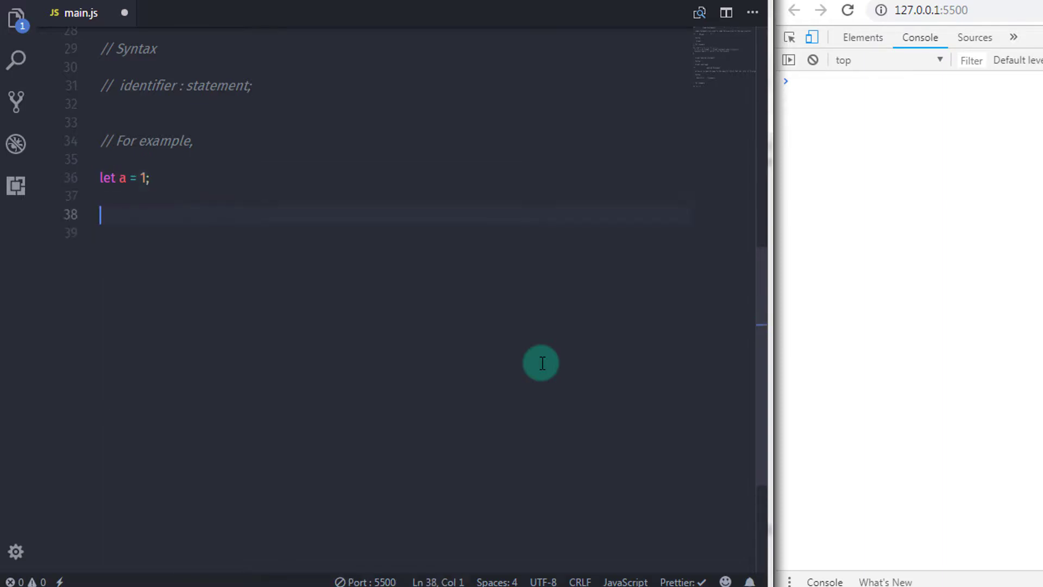
pyautogui.write('// creating a labeled statement')
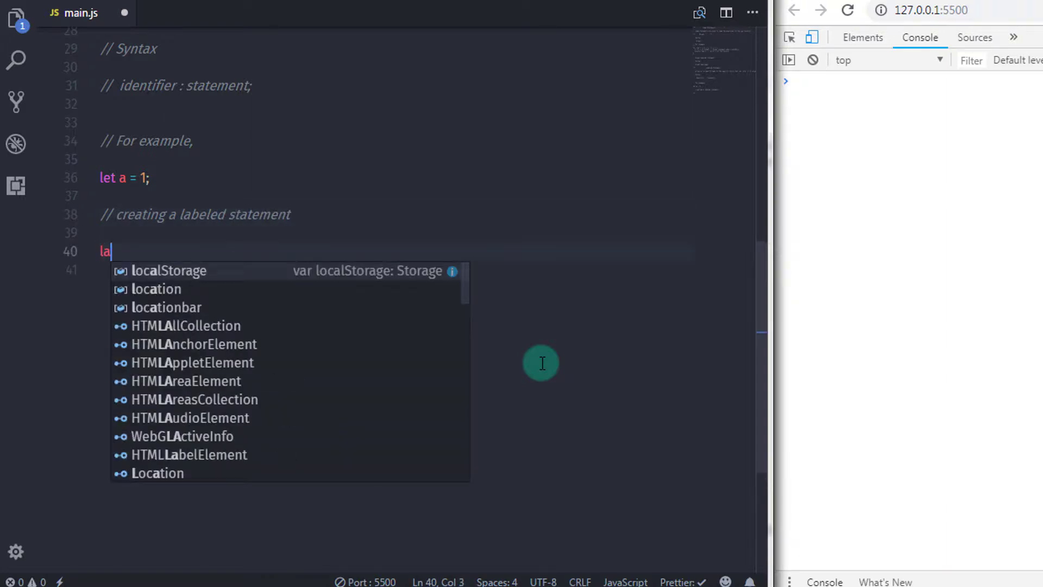
pyautogui.write('bel')
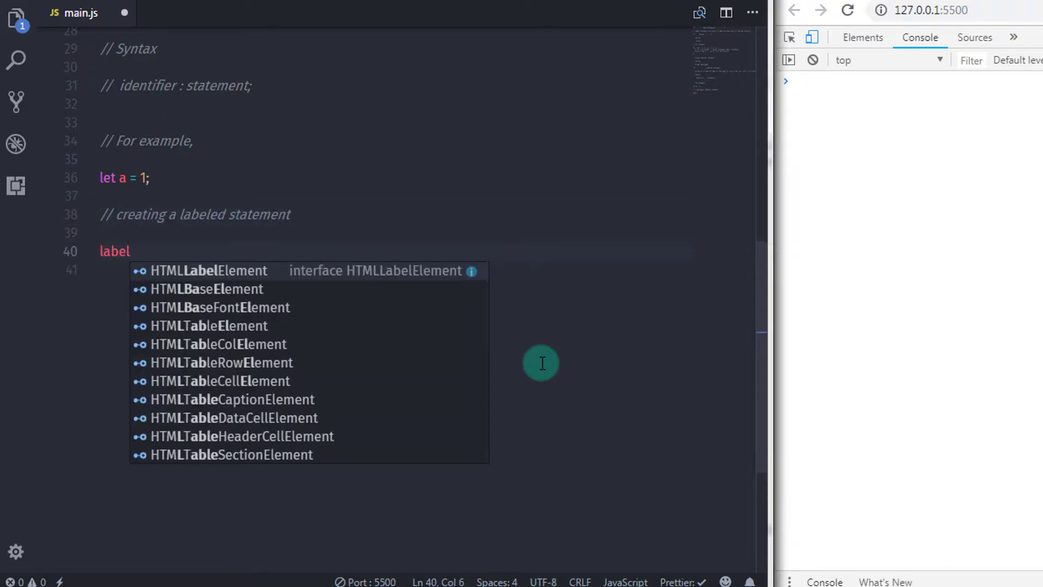
pyautogui.write(': while(')
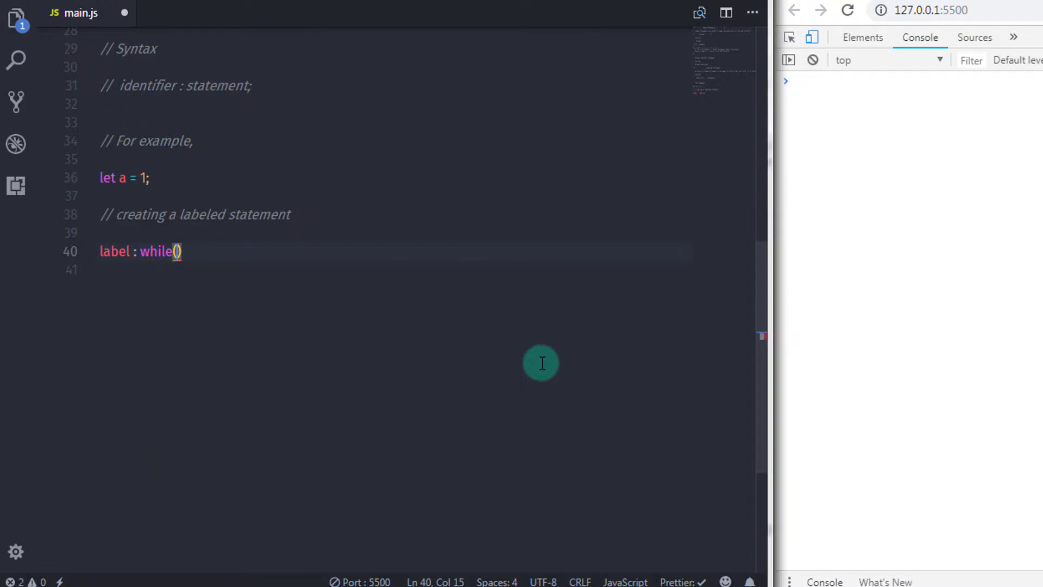
pyautogui.write('a ==1')
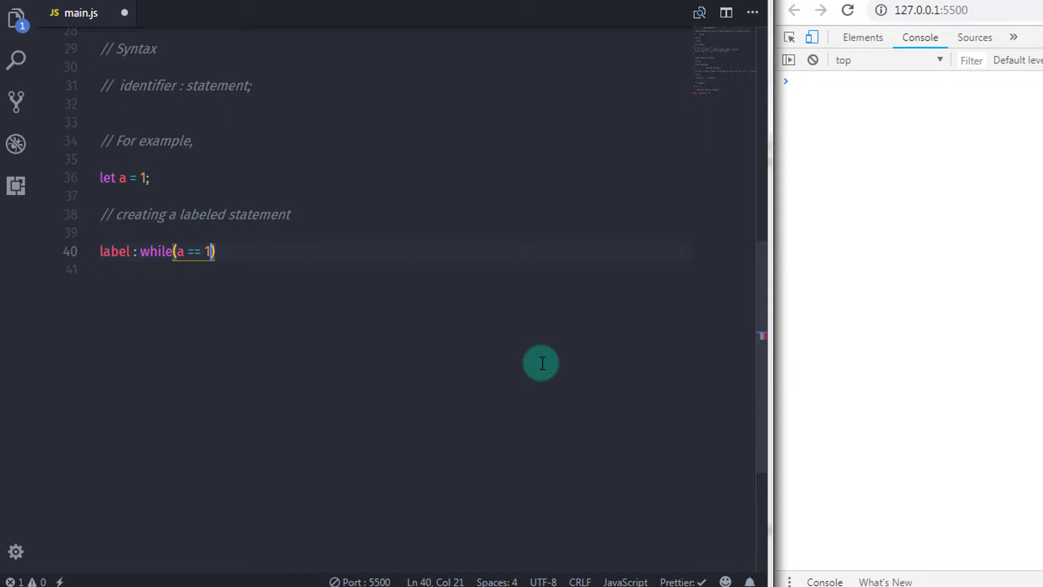
# - Fill the loop with console.log(a) and break label; commented 'break after printing 1'
pyautogui.write('{')
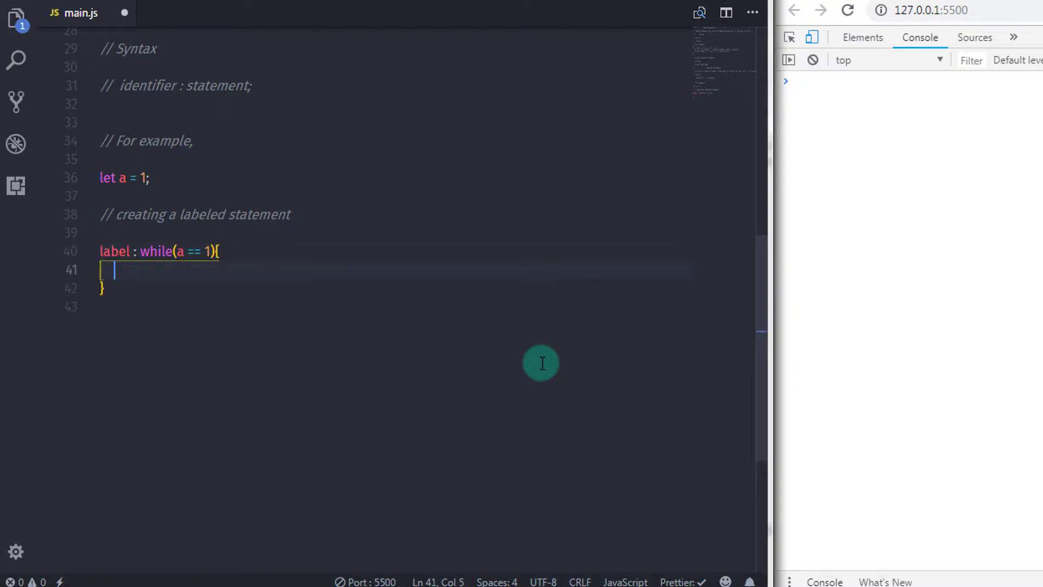
pyautogui.write('console')
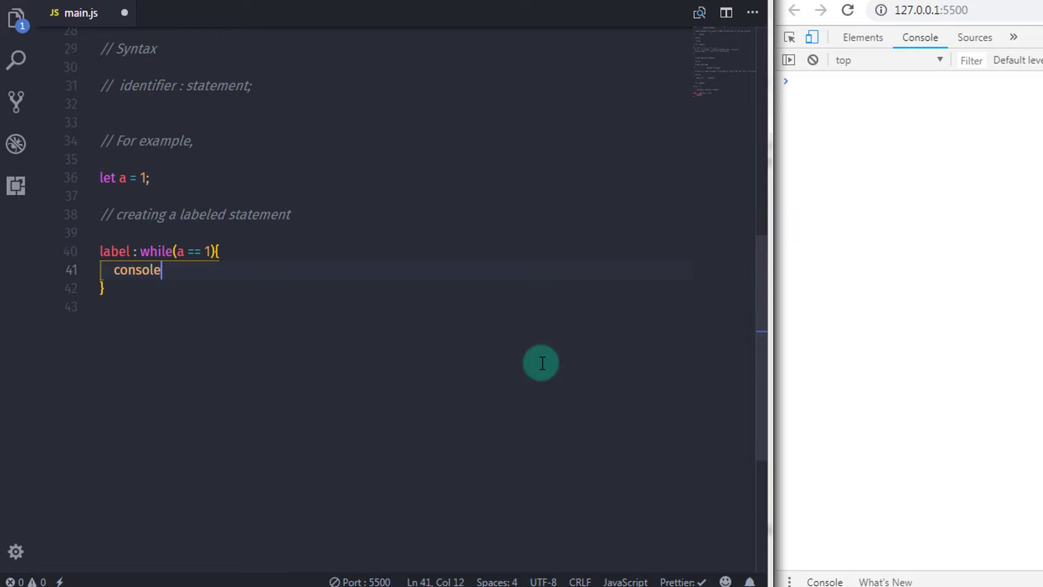
pyautogui.write('.log()')
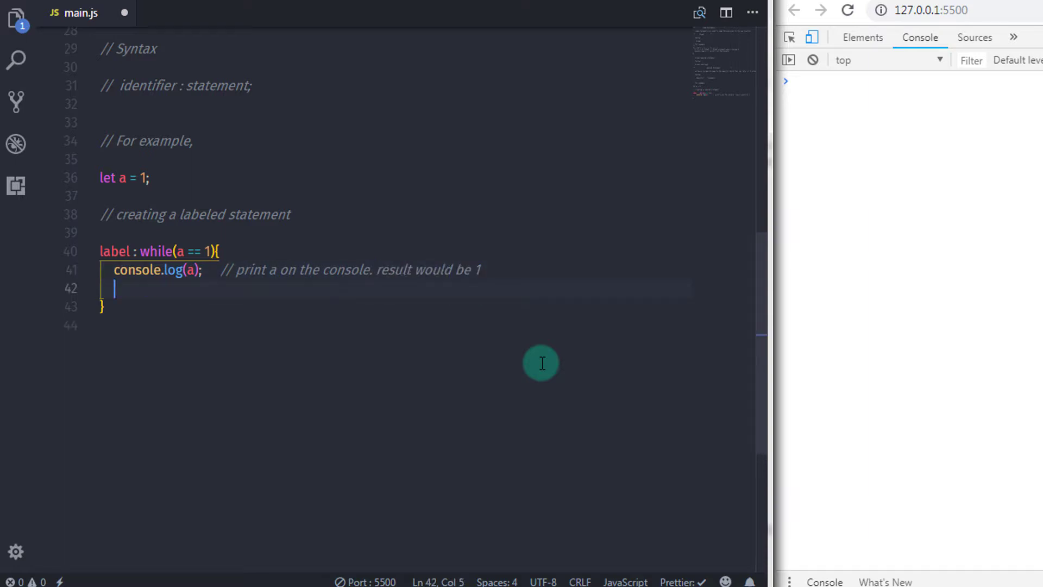
pyautogui.write('break')
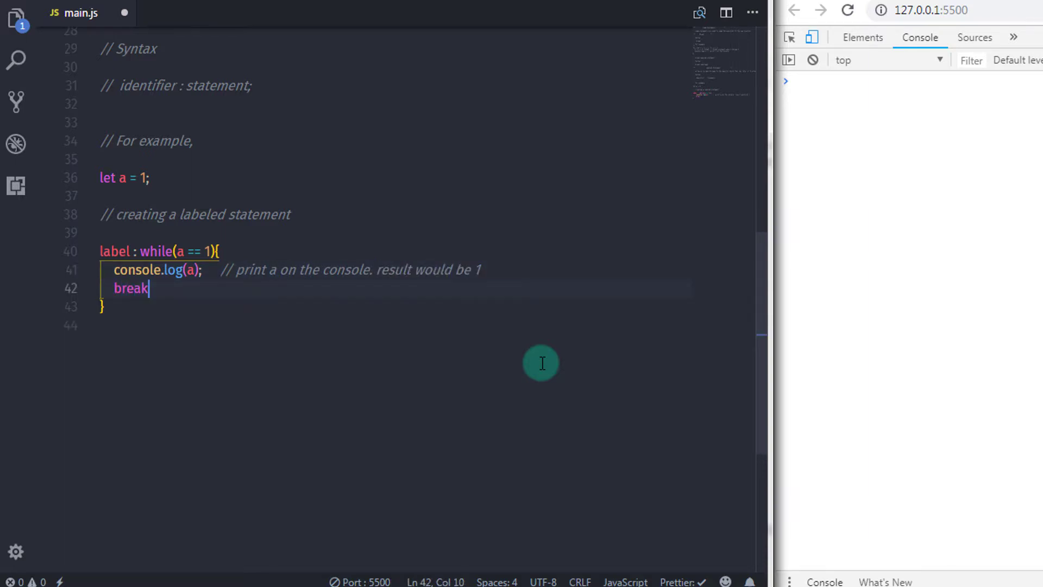
pyautogui.write('label;')
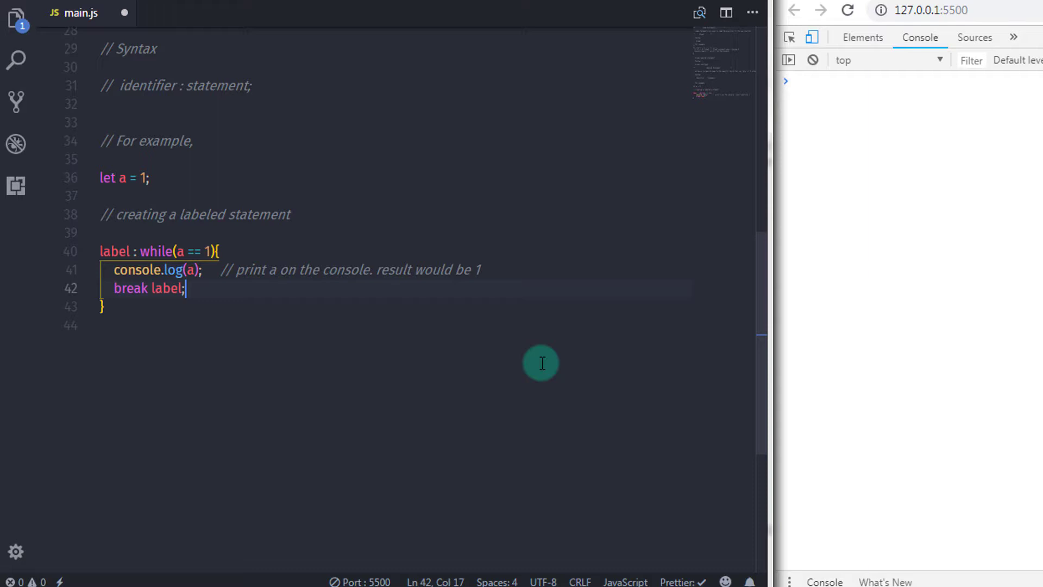
pyautogui.write('// break the loop execution')
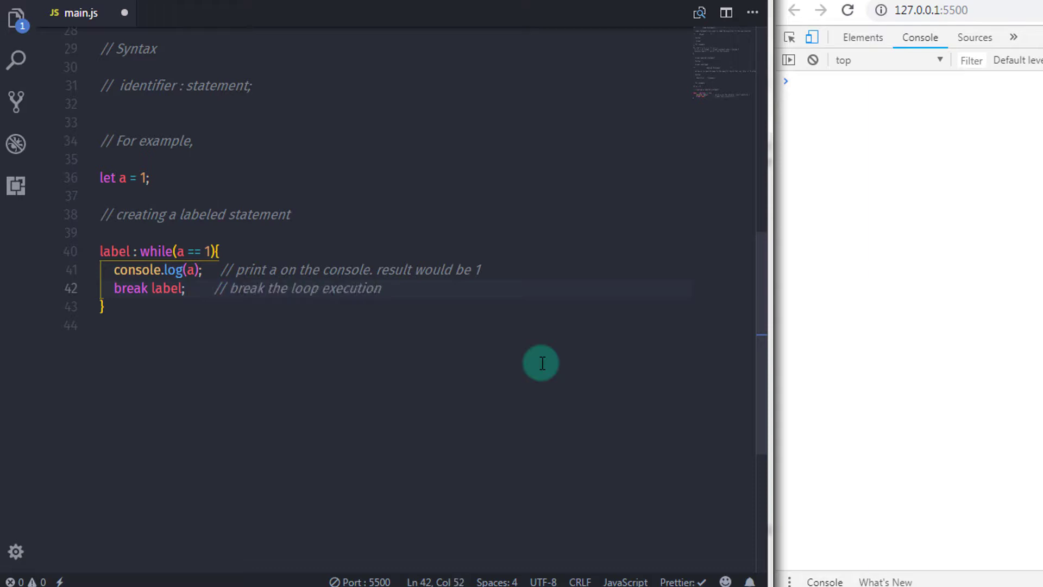
pyautogui.write('after printing 1 on the console')
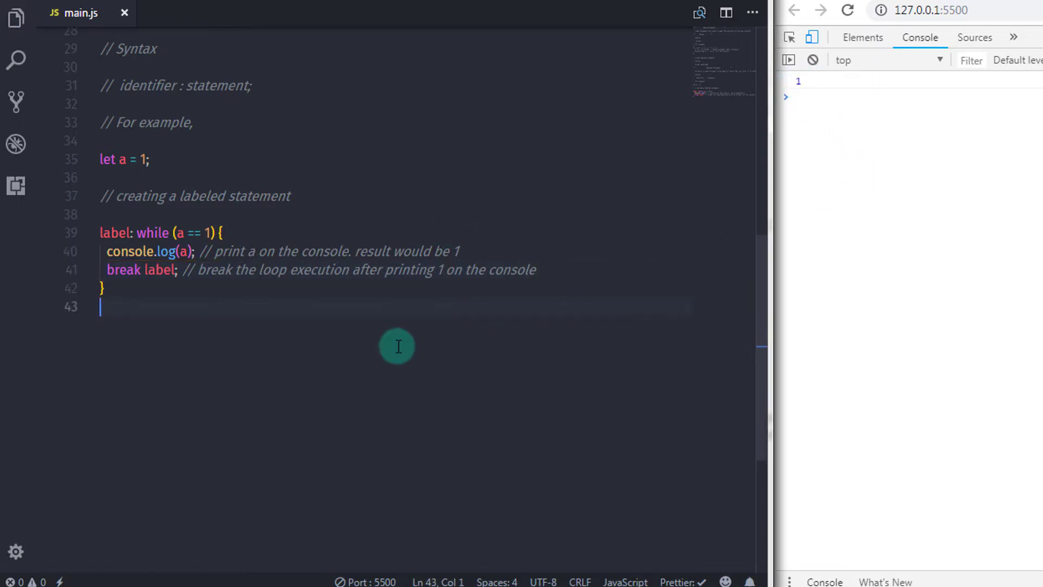
pyautogui.moveTo(293, 265)
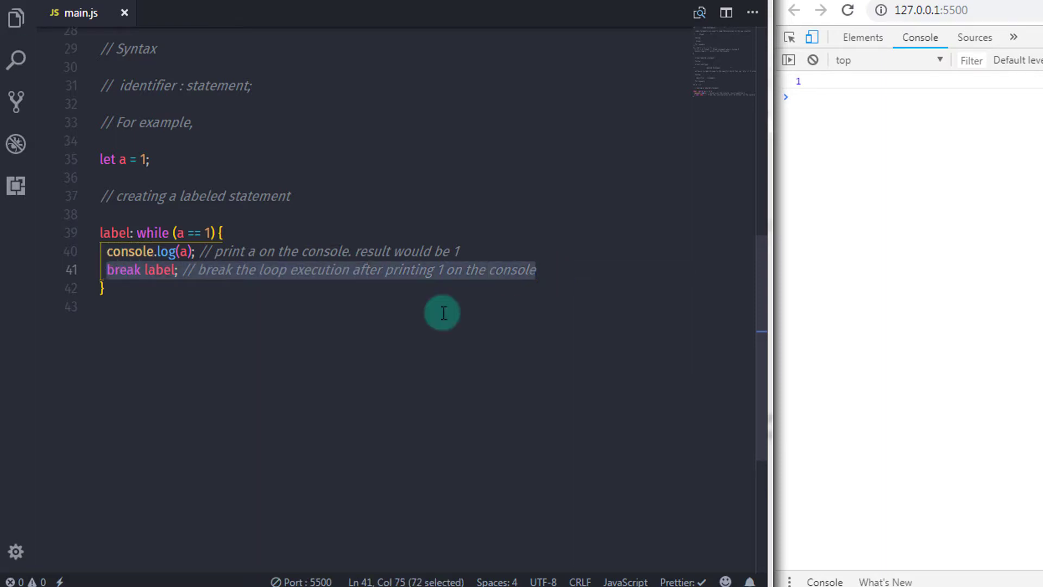
# - Comment out the break label; line so the loop logs 1 endlessly
pyautogui.press('ctrl+/')
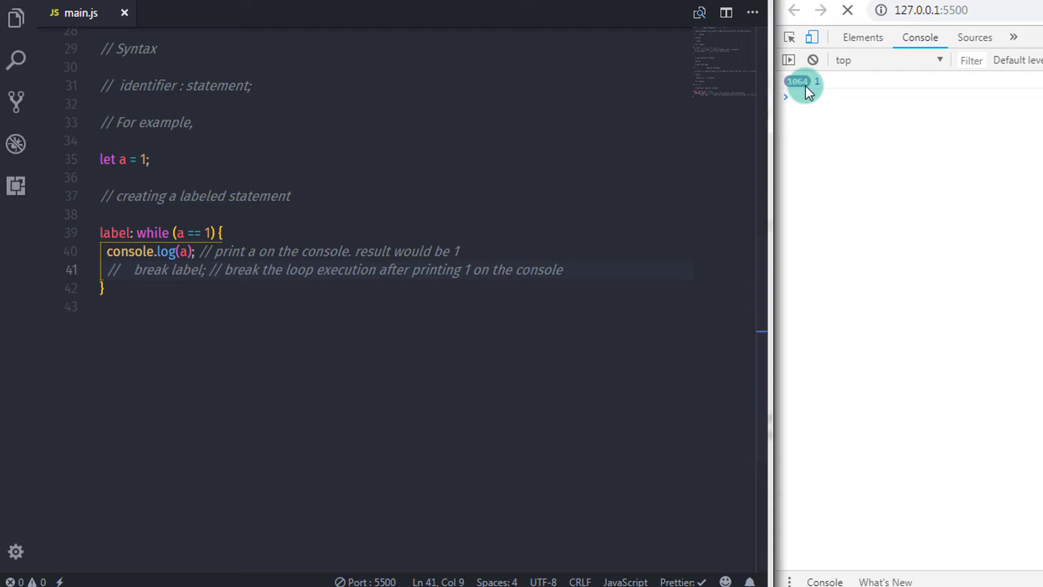
pyautogui.moveTo(510, 396)
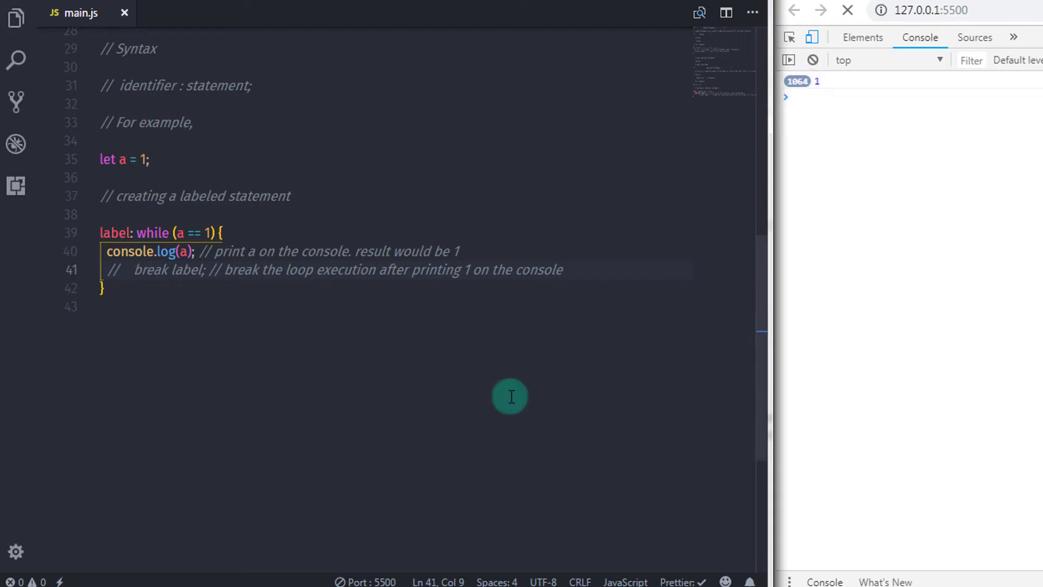
pyautogui.moveTo(340, 430)
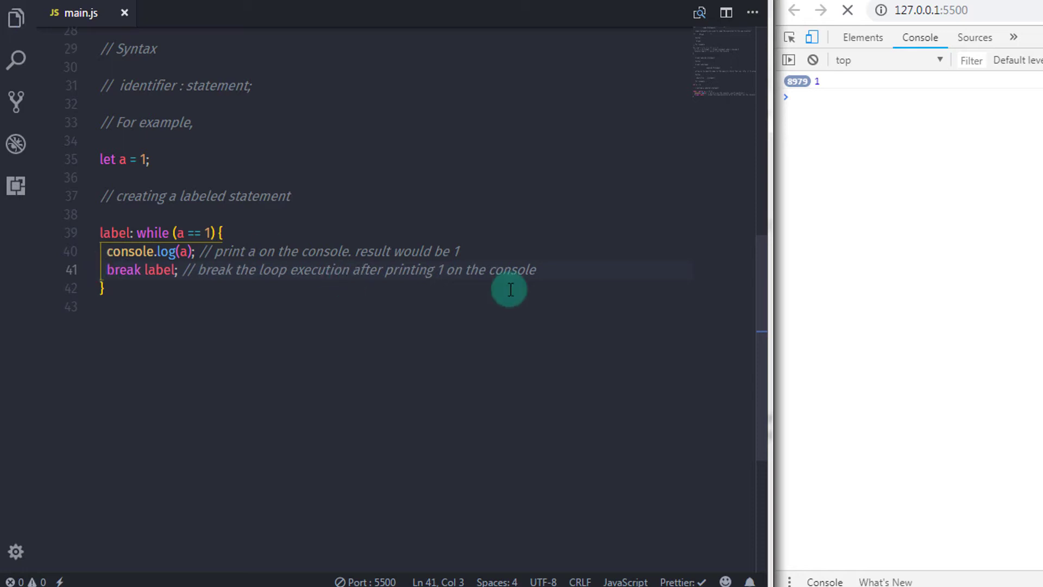
pyautogui.moveTo(763, 127)
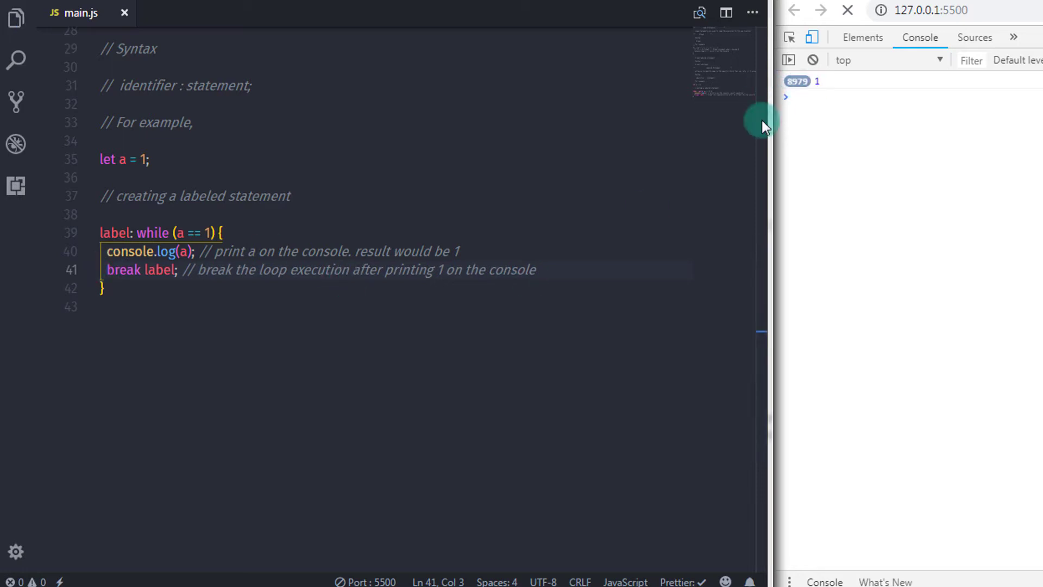
pyautogui.moveTo(550, 405)
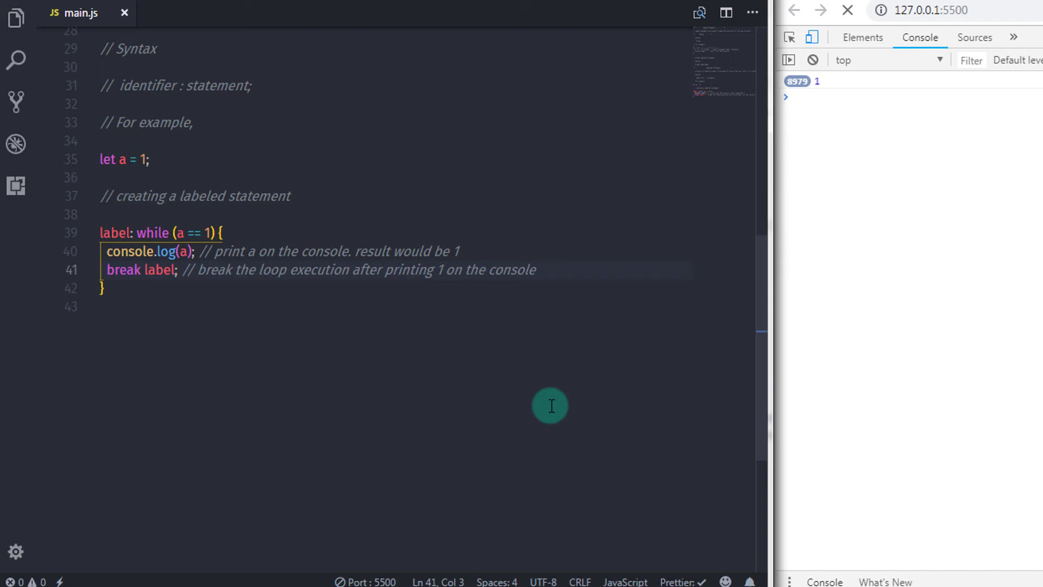
pyautogui.moveTo(904, 69)
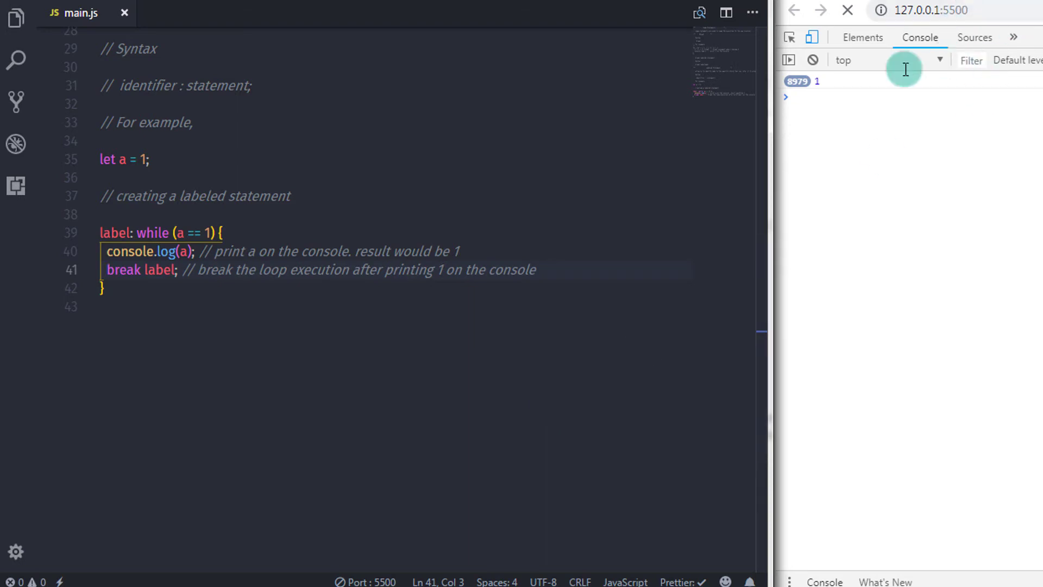